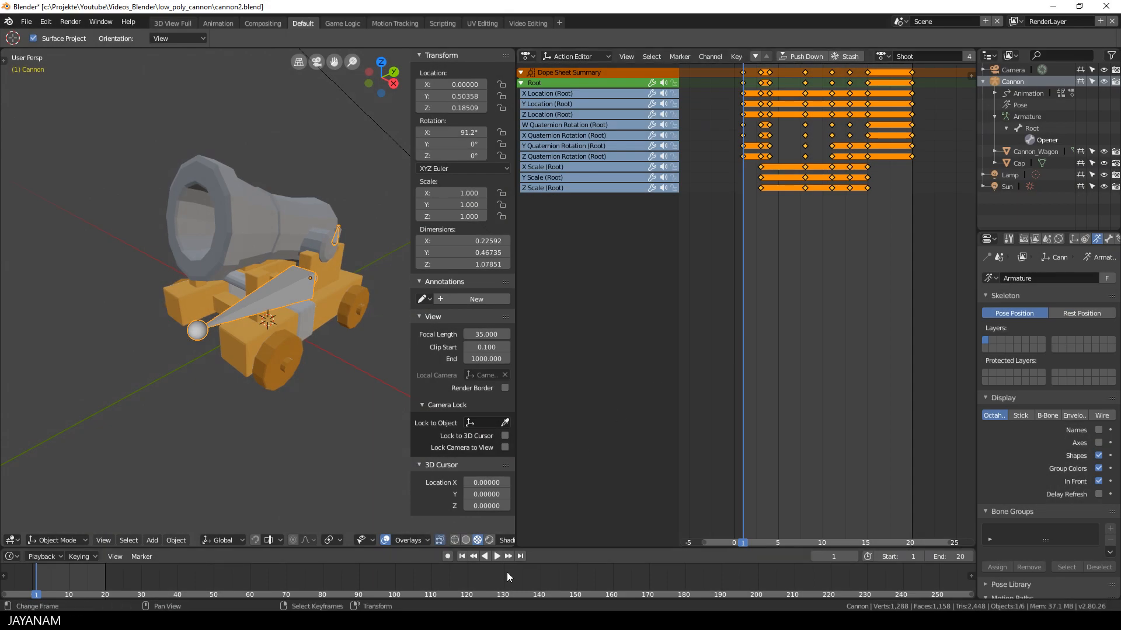
Step: Play back the cannon's Shoot action in Blender, then load the OpenClose action
{"action": "left_click", "coordinate": [497, 556]}
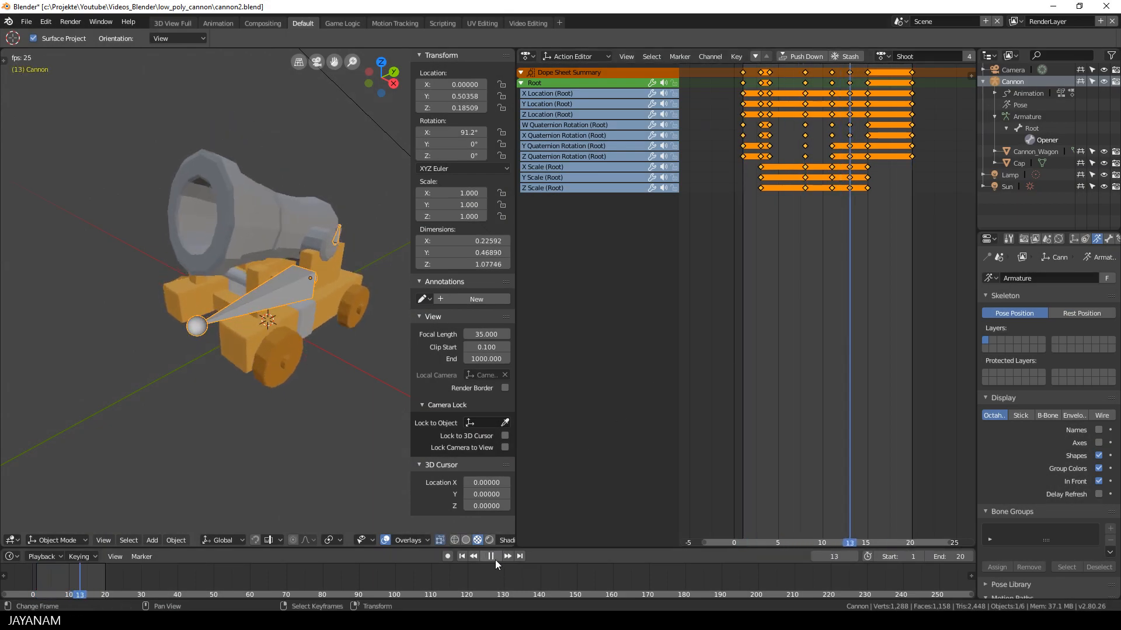
{"action": "left_click", "coordinate": [491, 556]}
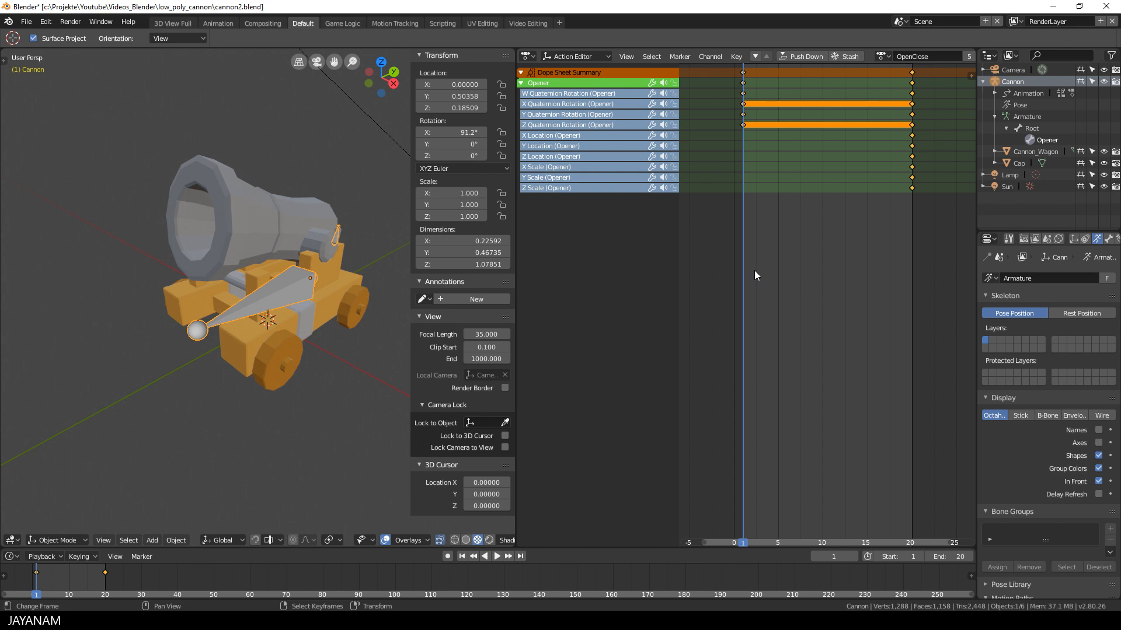
{"action": "left_click", "coordinate": [497, 556]}
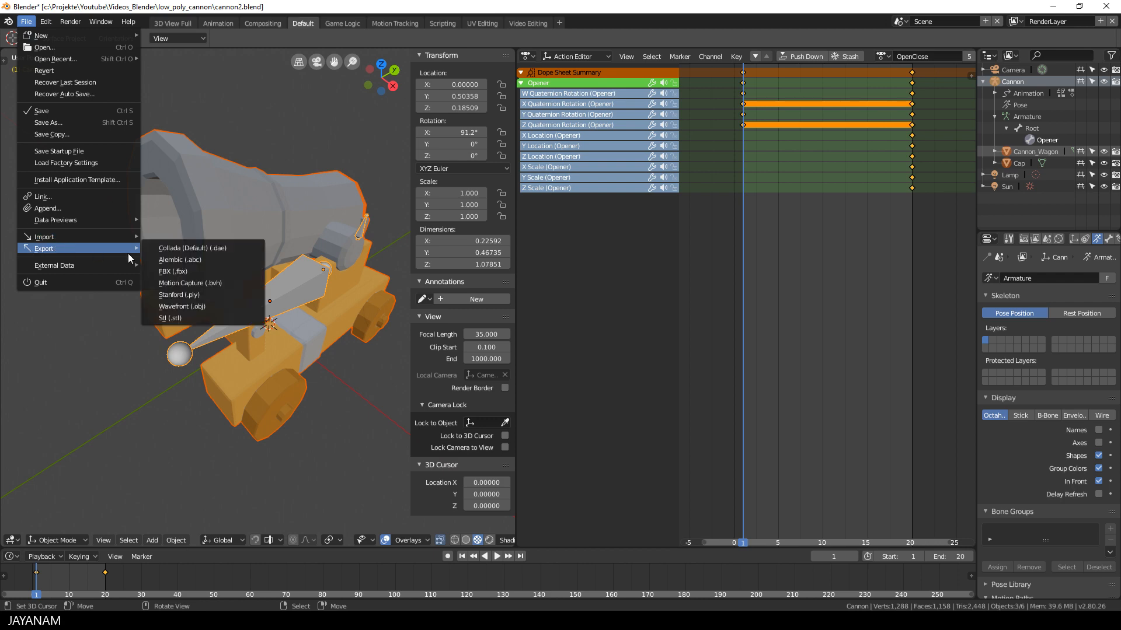
Step: Set FBX export to selected objects only, applying transforms, with Armature and Mesh types
{"action": "left_click", "coordinate": [172, 271]}
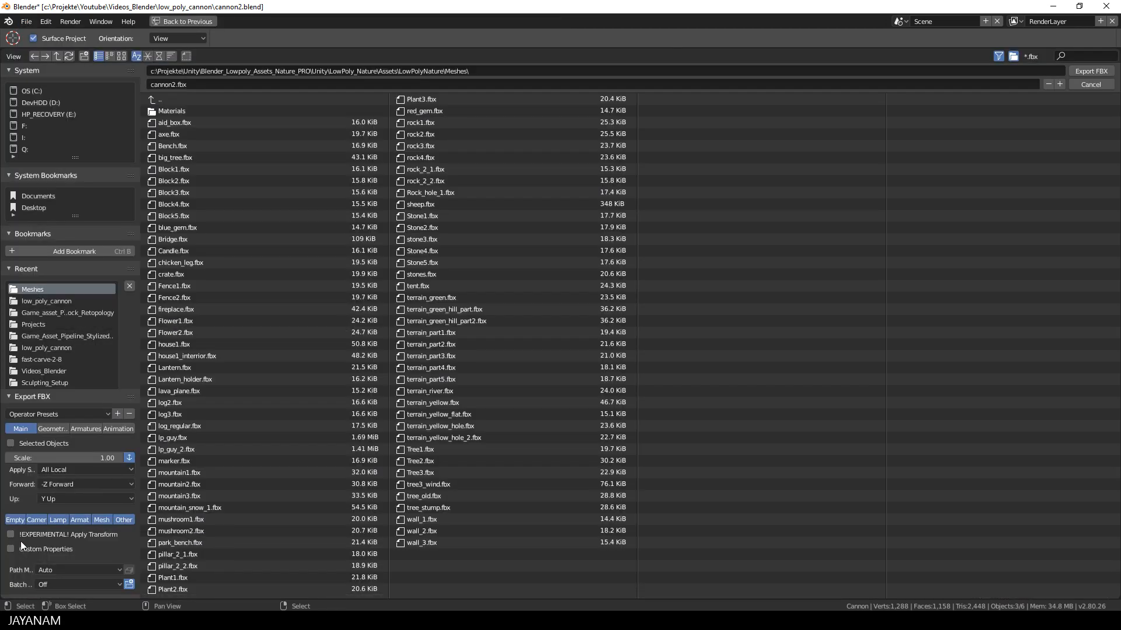
{"action": "left_click", "coordinate": [11, 534]}
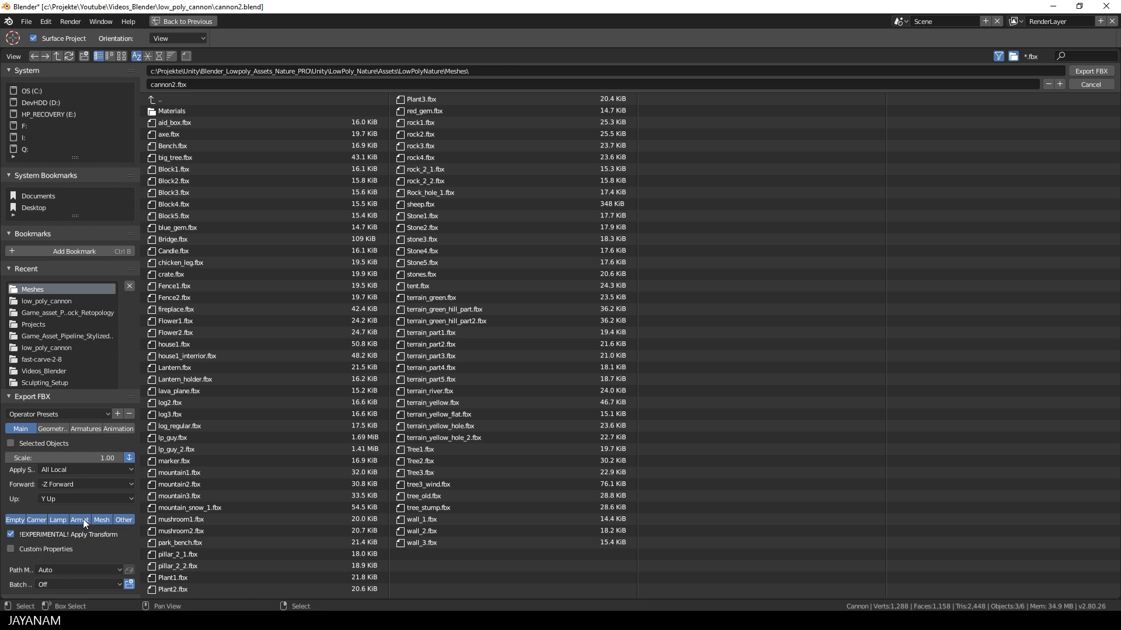
{"action": "left_click", "coordinate": [79, 519]}
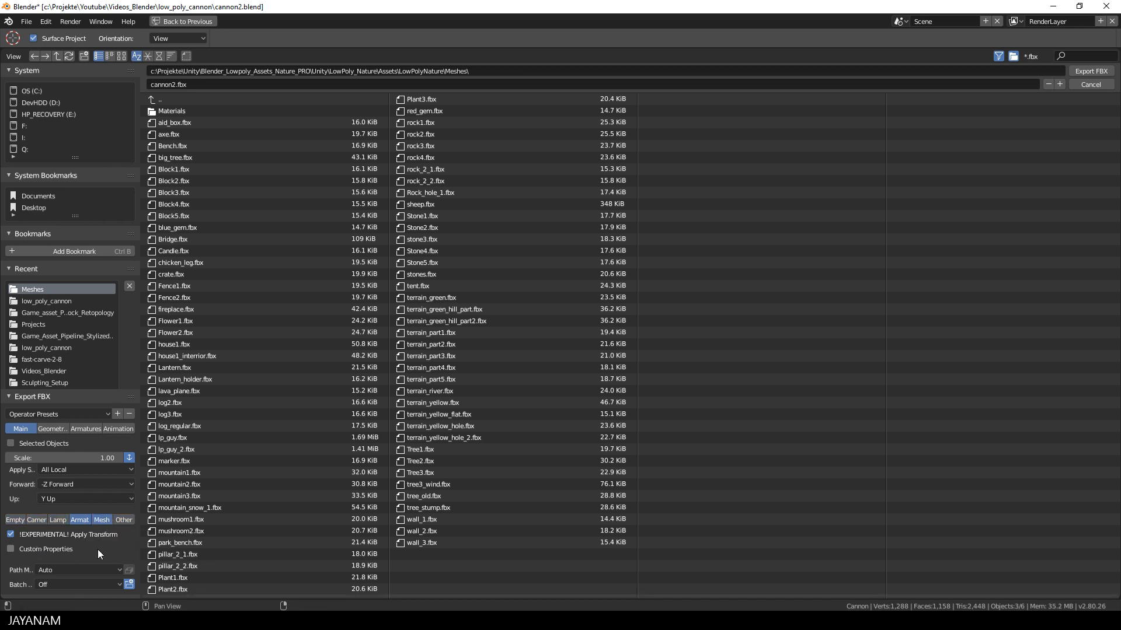
{"action": "left_click", "coordinate": [12, 443]}
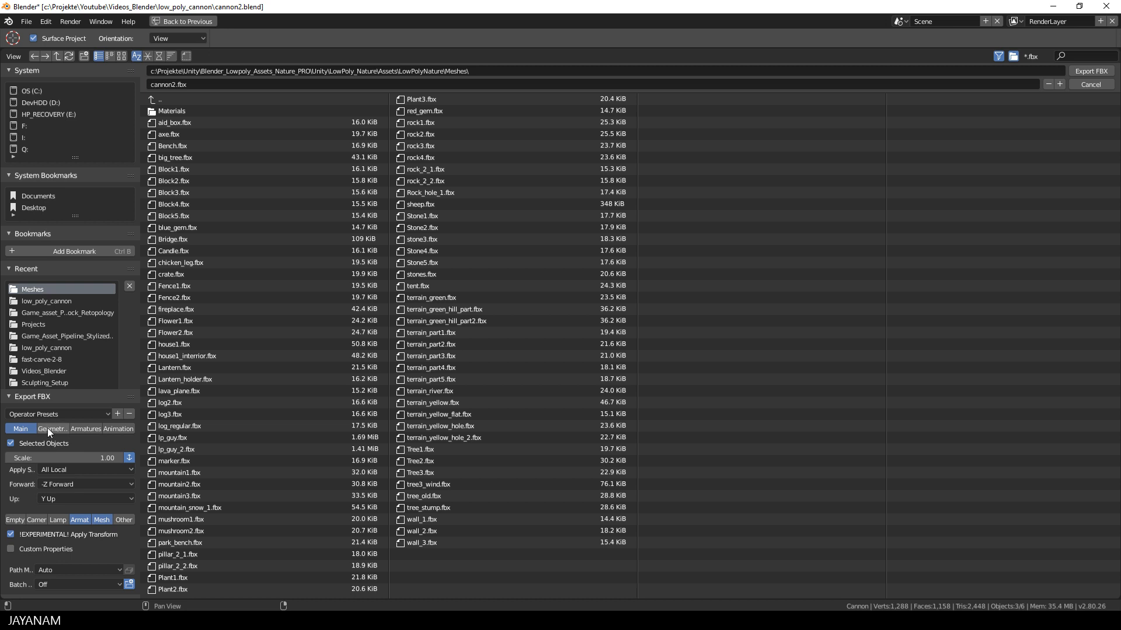
Step: Set geometry smoothing to Face and untick Add Leaf Bones in the armature options
{"action": "left_click", "coordinate": [52, 428]}
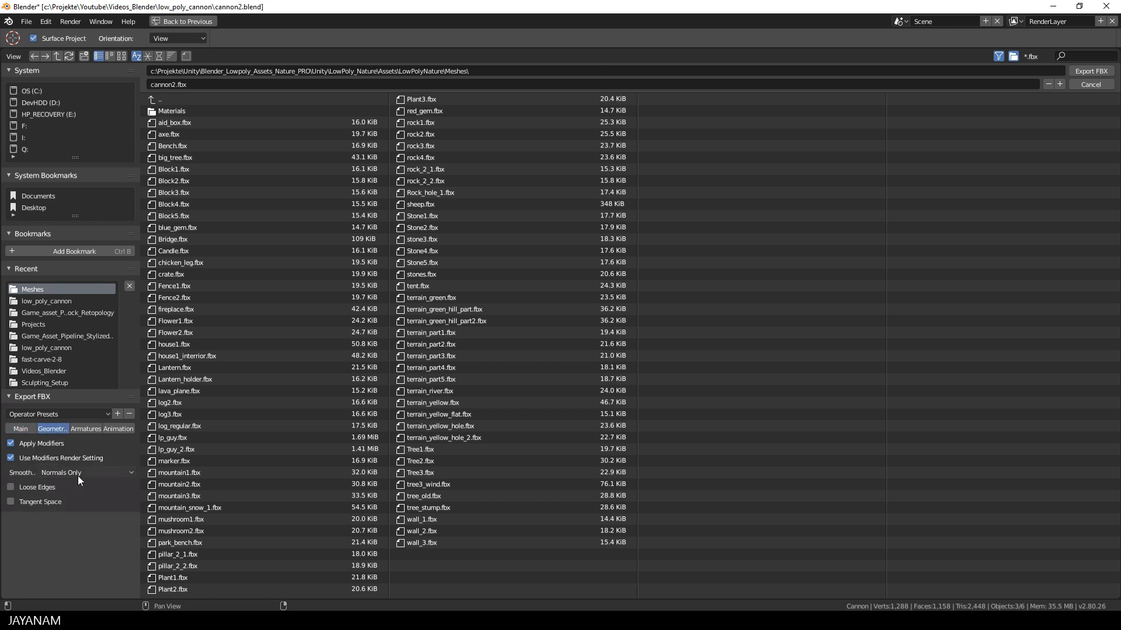
{"action": "left_click", "coordinate": [71, 472]}
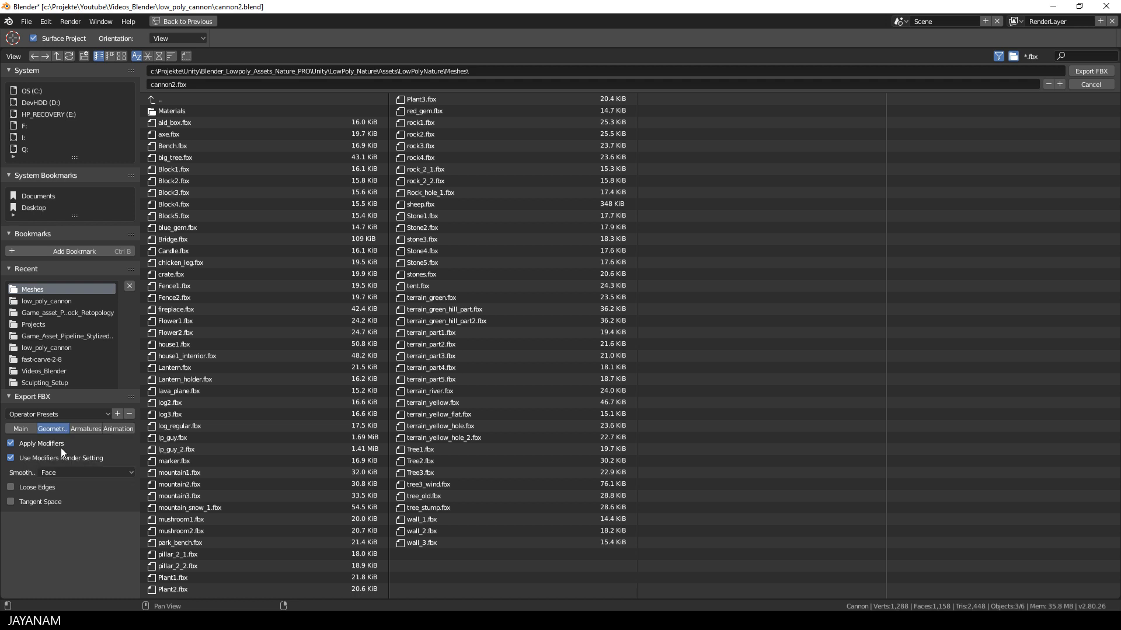
{"action": "left_click", "coordinate": [86, 428]}
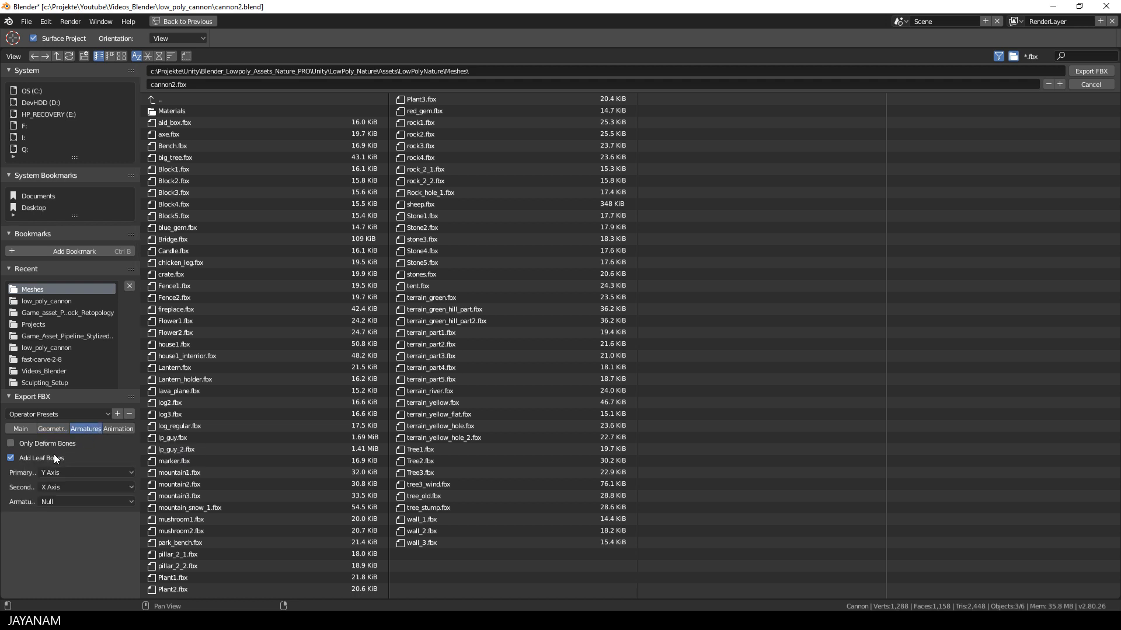
{"action": "left_click", "coordinate": [10, 458]}
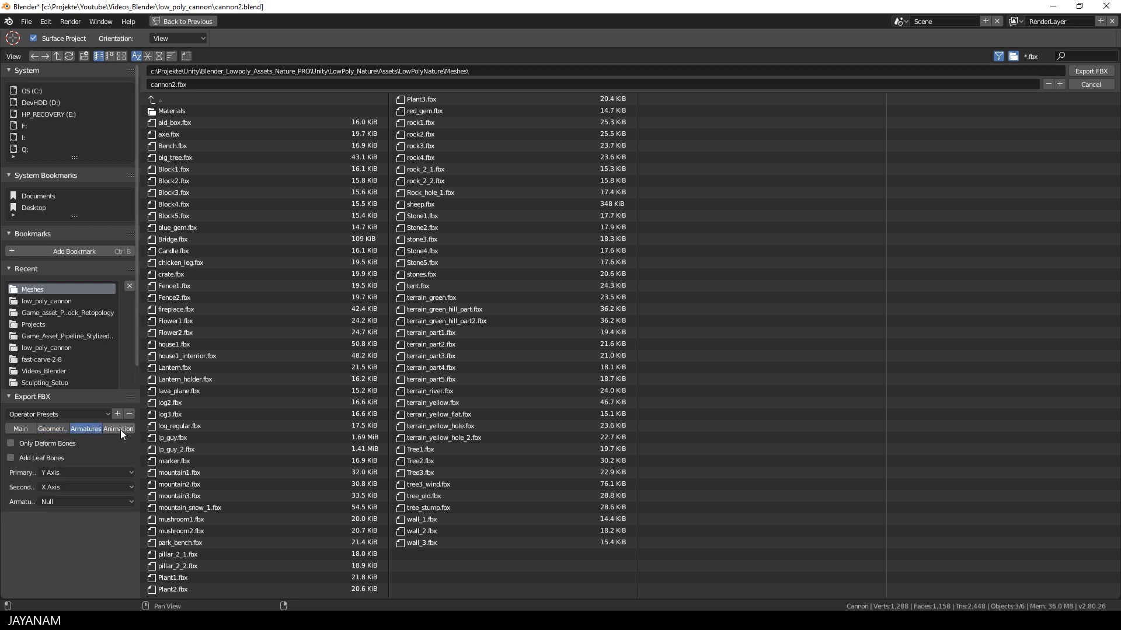
{"action": "left_click", "coordinate": [119, 428]}
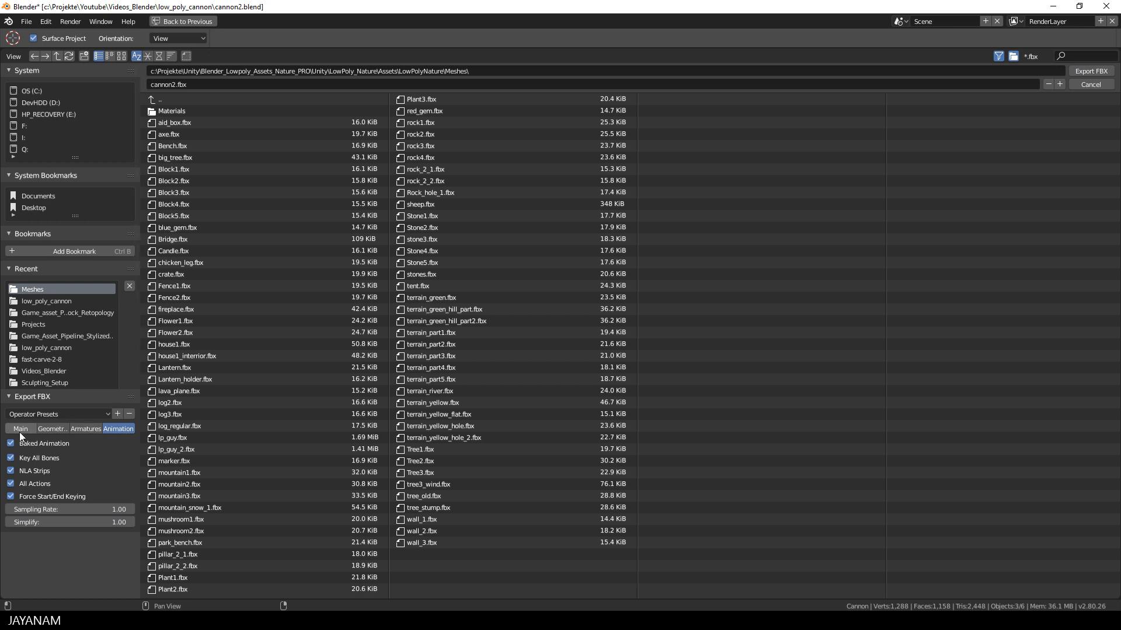
{"action": "left_click", "coordinate": [21, 429]}
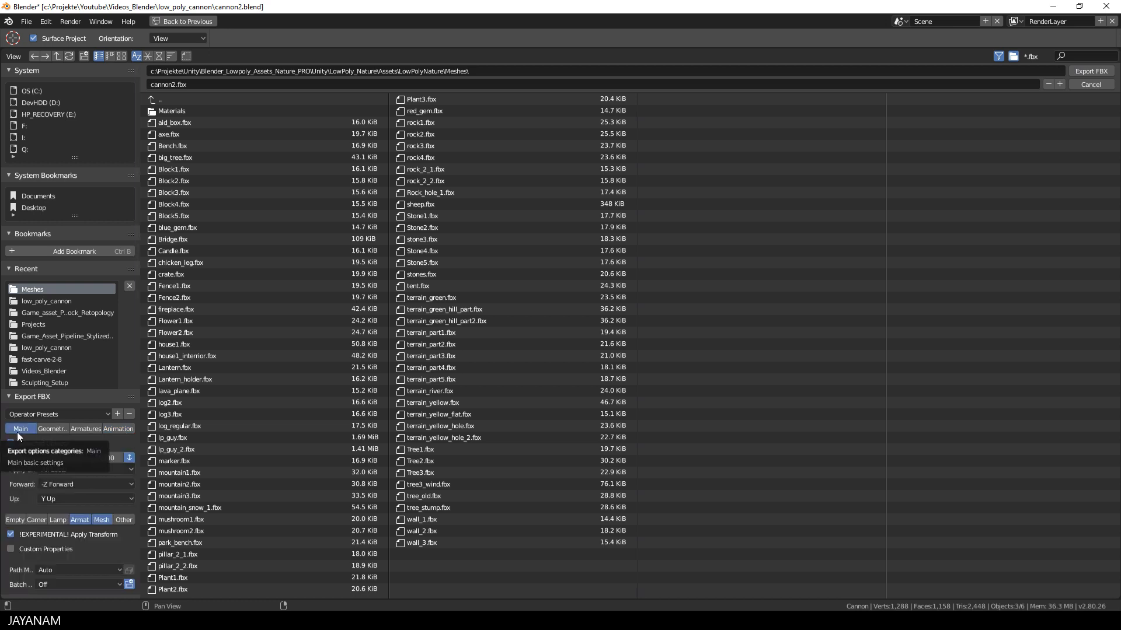
{"action": "left_click", "coordinate": [20, 428]}
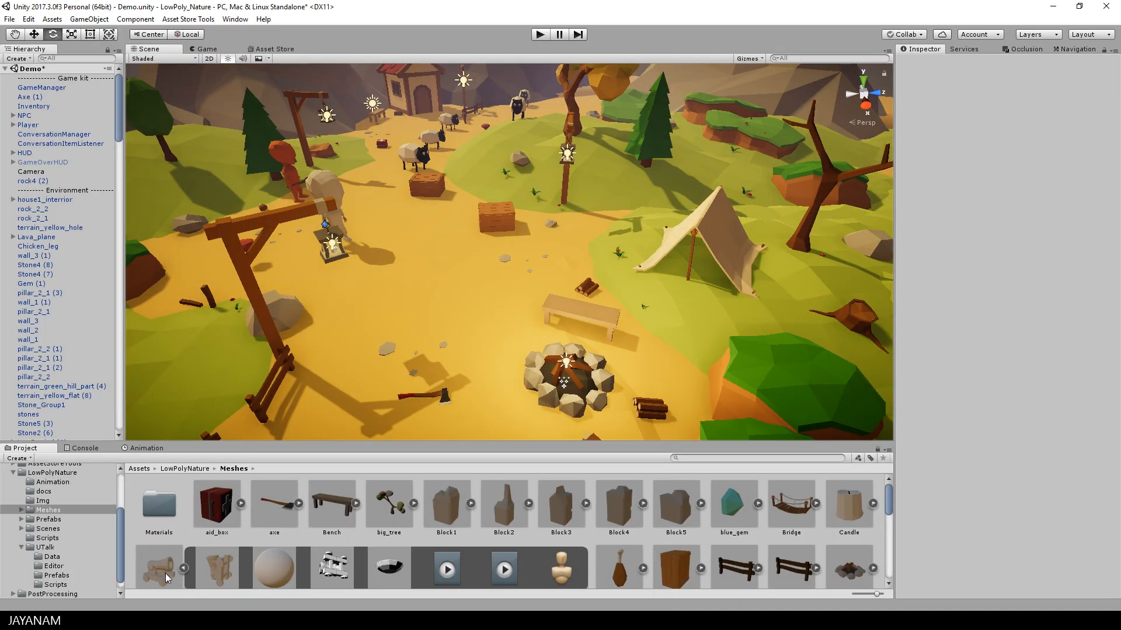
Step: Remap cannon.fbx's mat_low_poly material to matLowPoly and apply it
{"action": "left_click", "coordinate": [158, 553]}
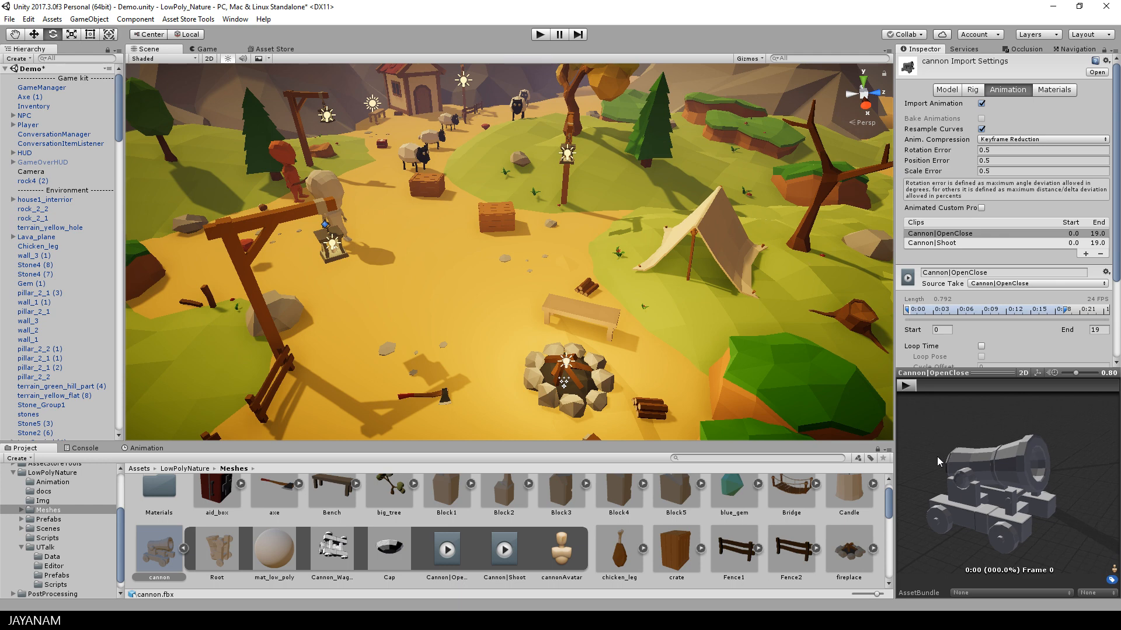
{"action": "mouse_move", "coordinate": [1040, 110]}
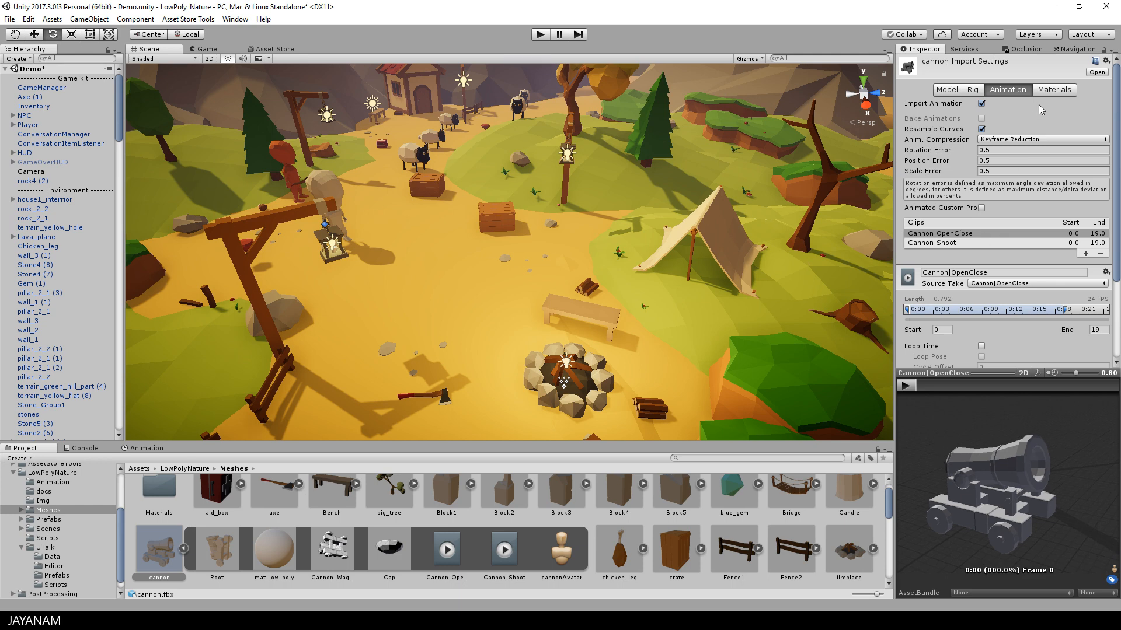
{"action": "left_click", "coordinate": [1059, 89]}
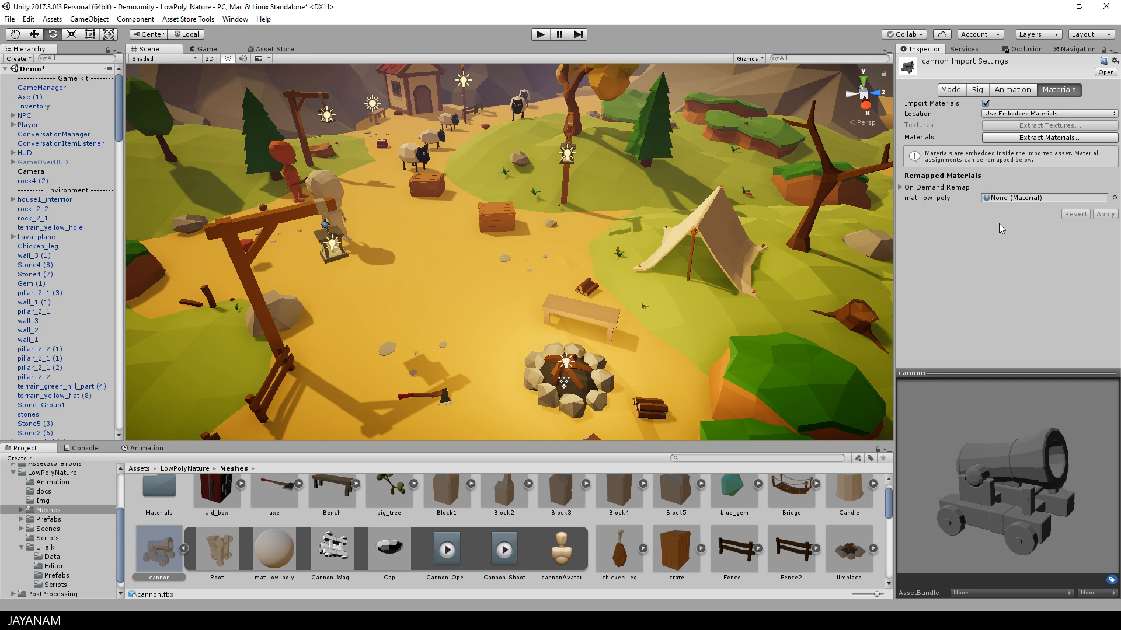
{"action": "left_click", "coordinate": [1114, 198]}
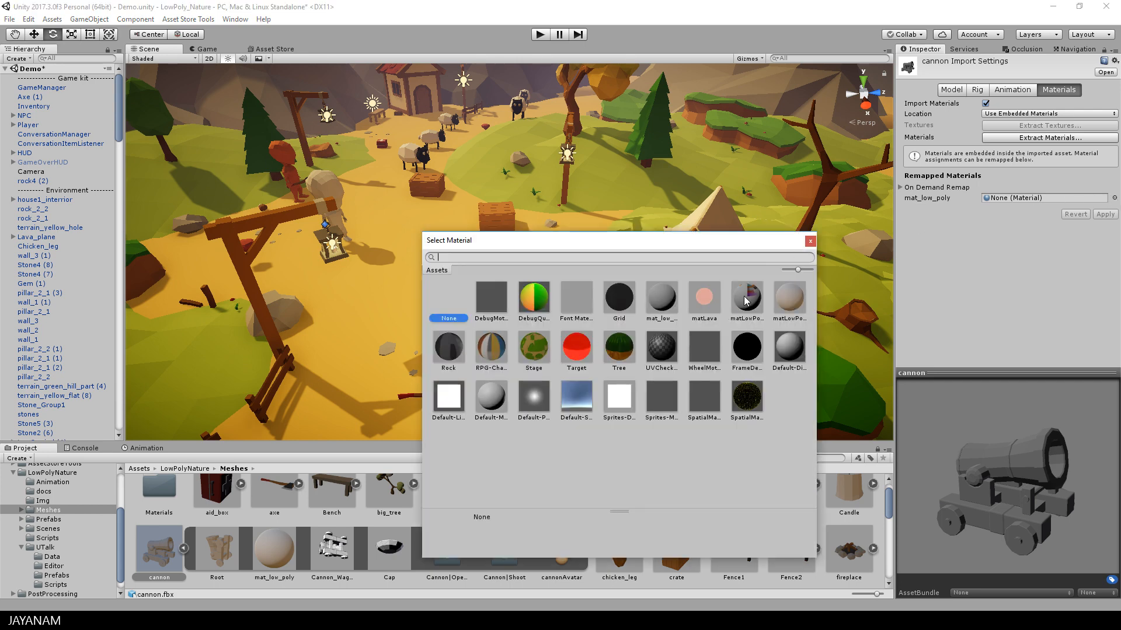
{"action": "left_click", "coordinate": [745, 296]}
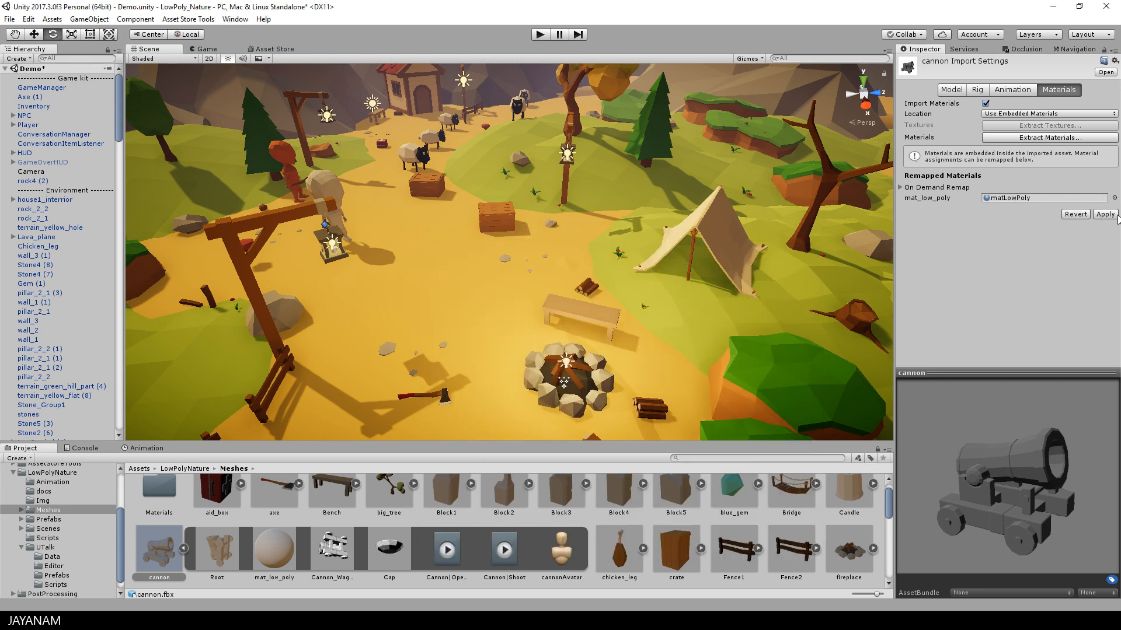
{"action": "left_click", "coordinate": [1103, 213]}
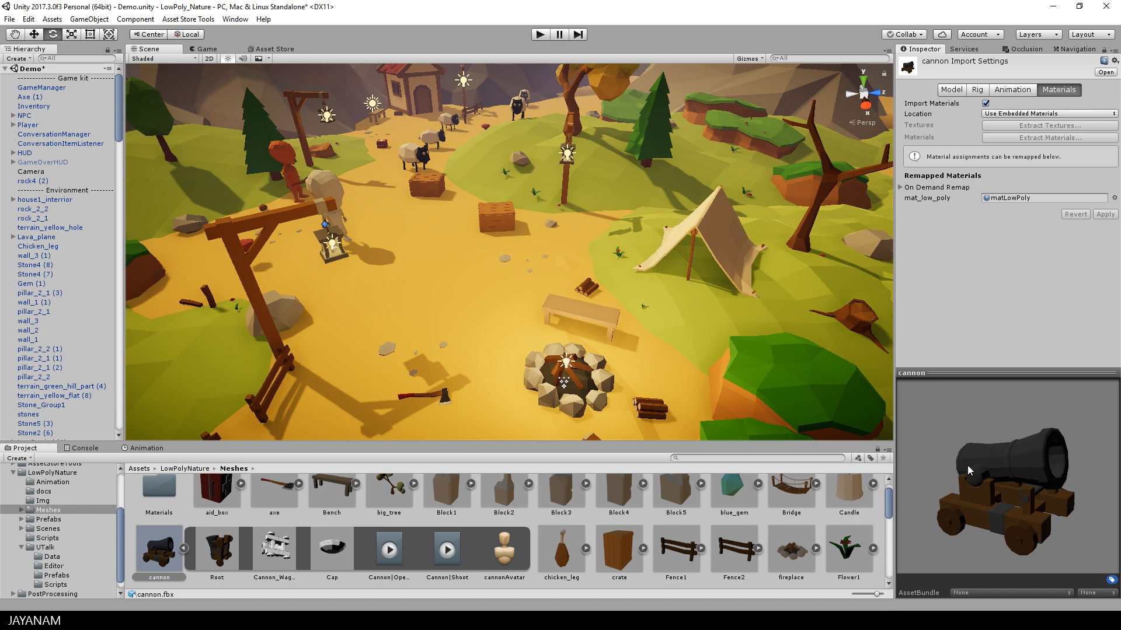
{"action": "mouse_move", "coordinate": [1014, 90]}
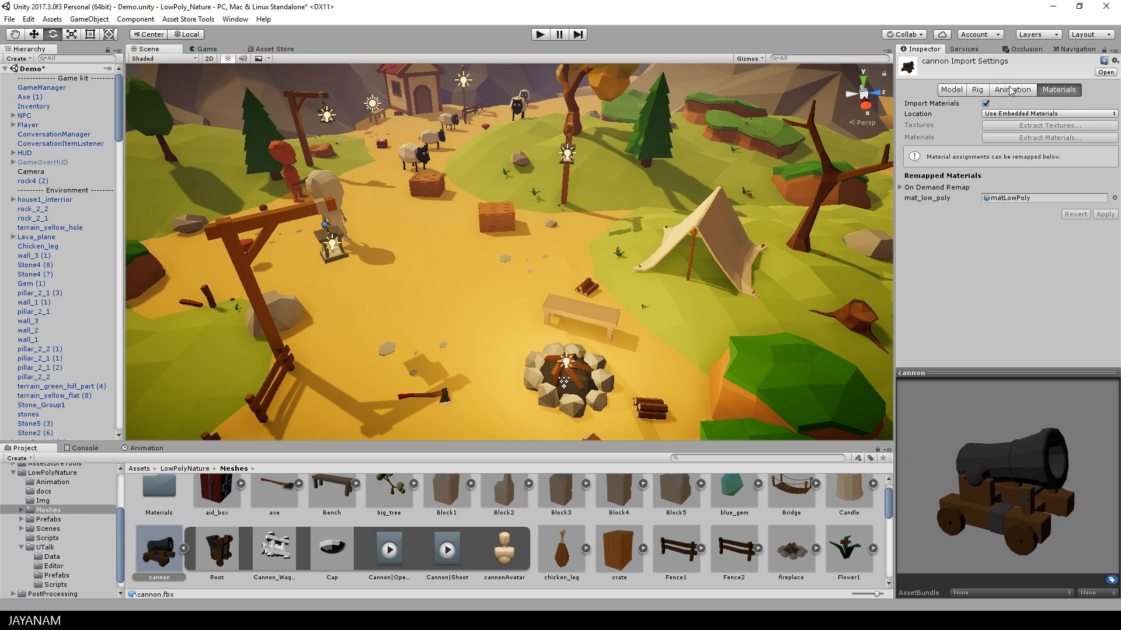
Step: Preview the cannon's imported OpenClose and Shoot clips in the Animation import settings
{"action": "left_click", "coordinate": [1012, 90]}
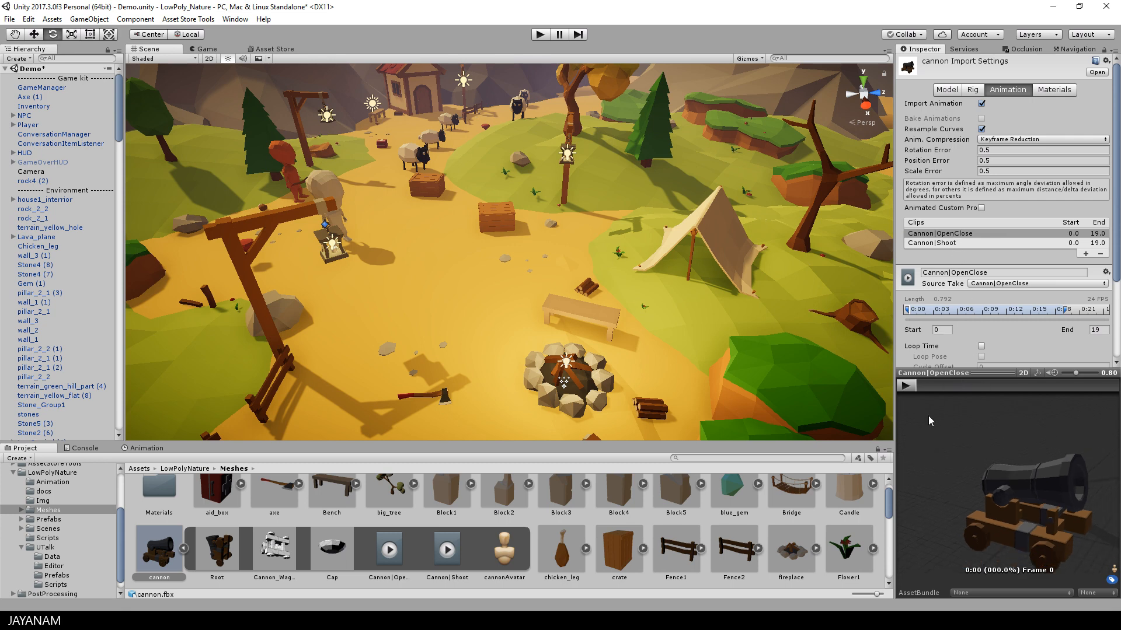
{"action": "left_click", "coordinate": [906, 385]}
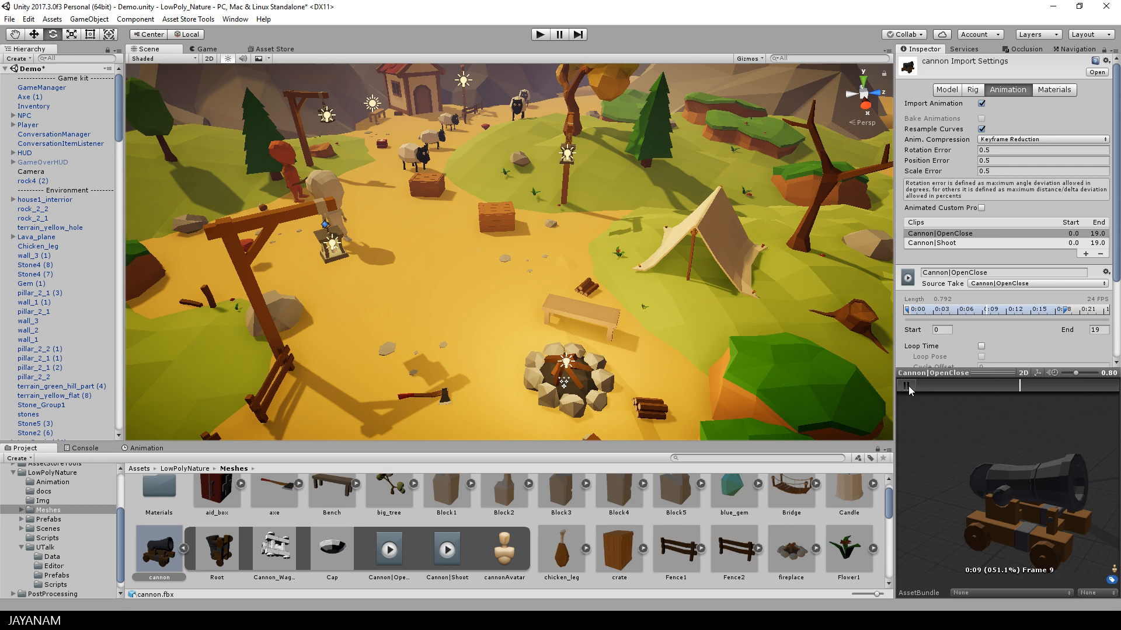
{"action": "left_click", "coordinate": [943, 243]}
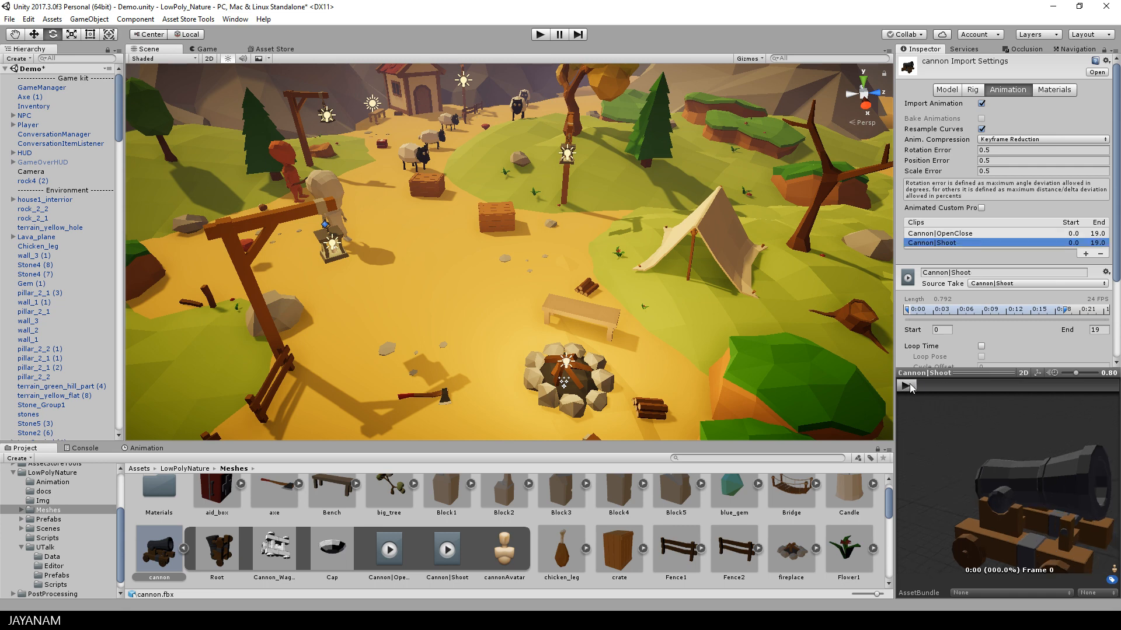
{"action": "left_click", "coordinate": [908, 386]}
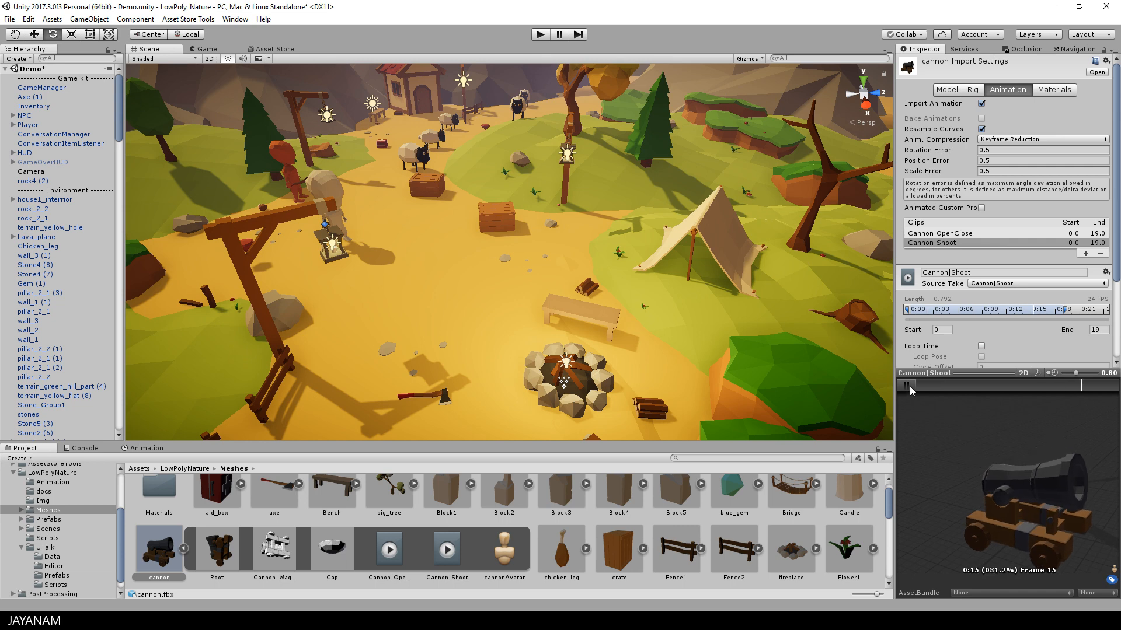
{"action": "left_click", "coordinate": [906, 386]}
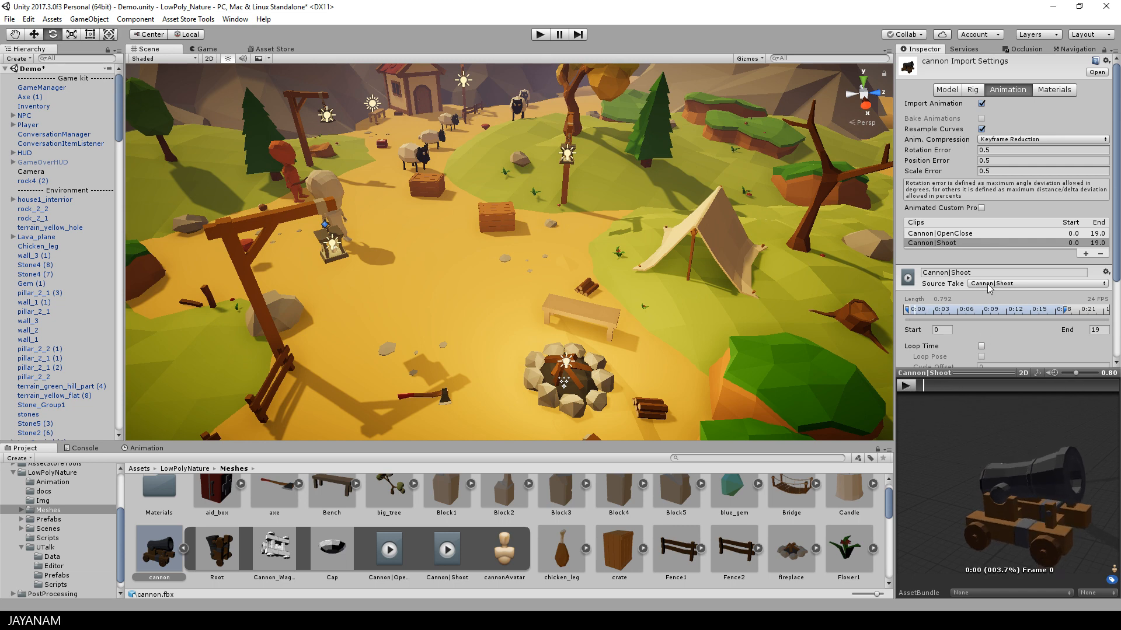
{"action": "scroll", "scroll_direction": "down", "scroll_amount": 3}
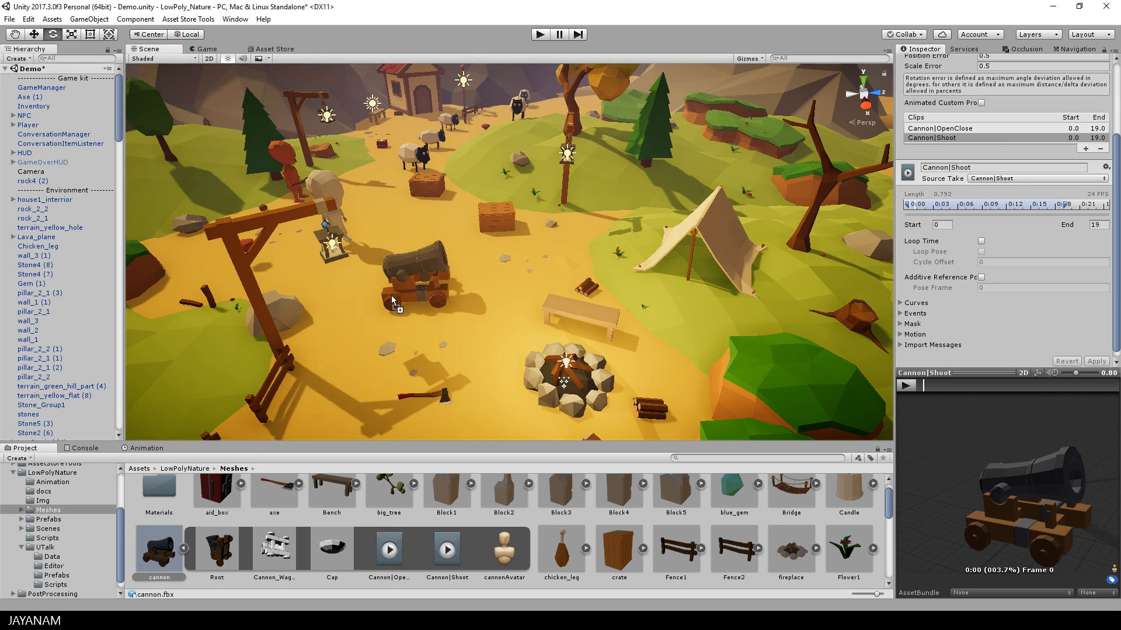
Step: Enable Apply Root Motion on the cannon and create a cannon animator controller moved into Animation
{"action": "left_click", "coordinate": [411, 269]}
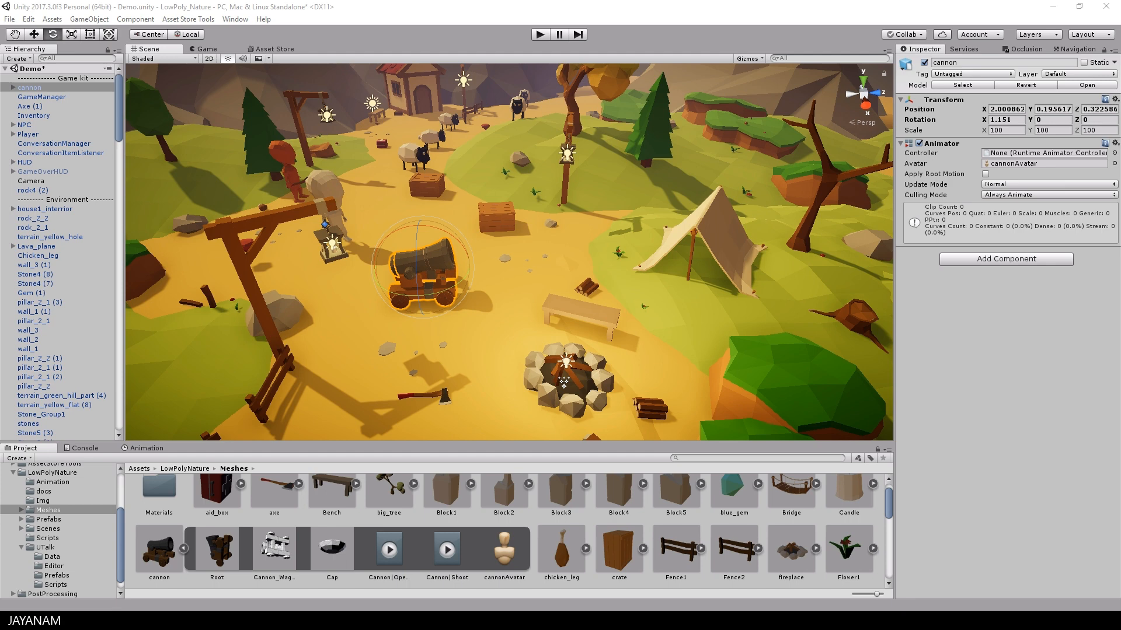
{"action": "mouse_move", "coordinate": [527, 265]}
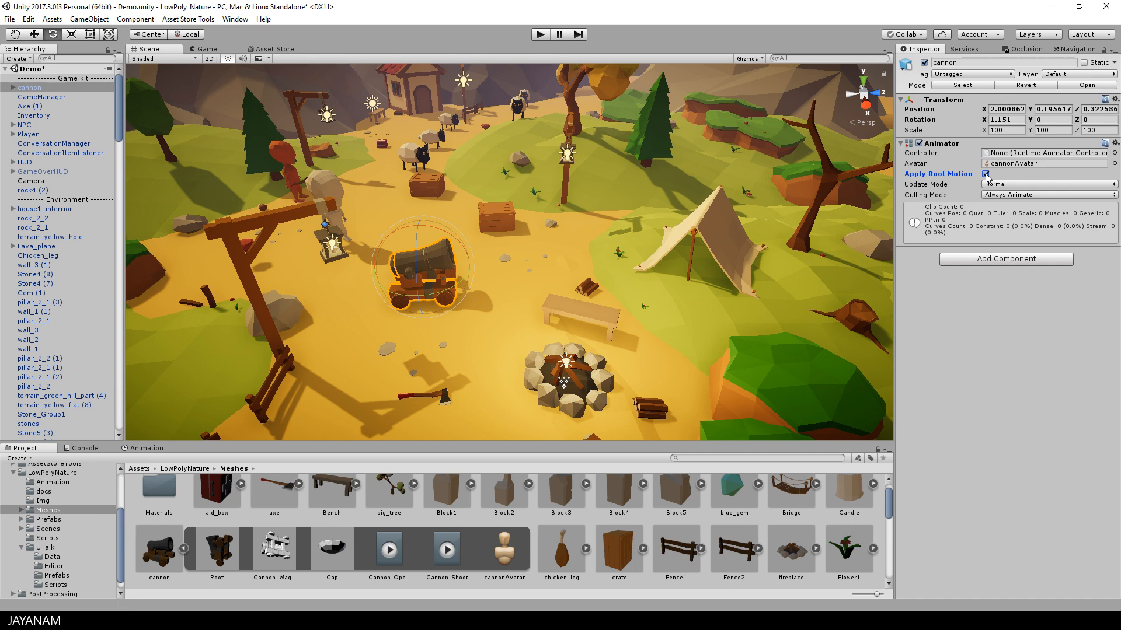
{"action": "left_click", "coordinate": [985, 174]}
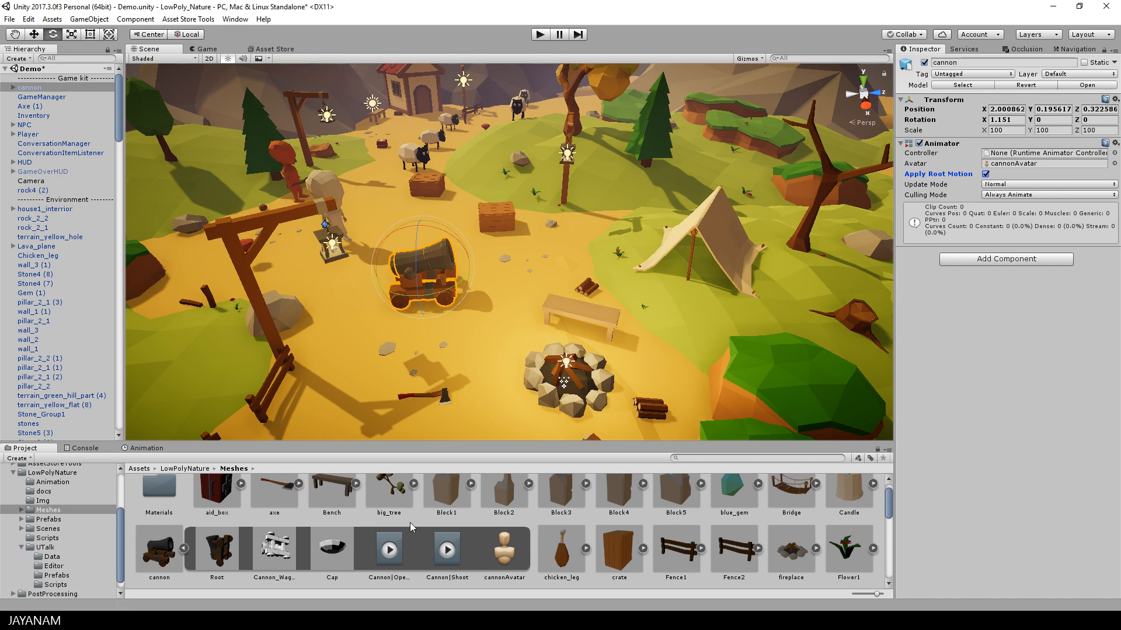
{"action": "left_click", "coordinate": [388, 549]}
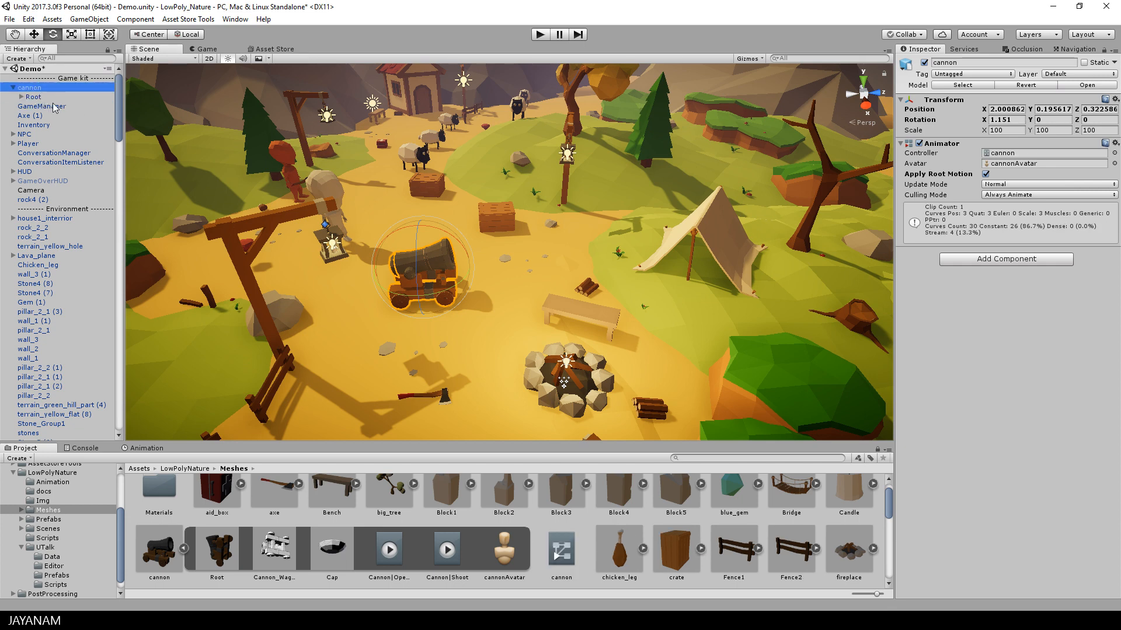
{"action": "left_click", "coordinate": [562, 550]}
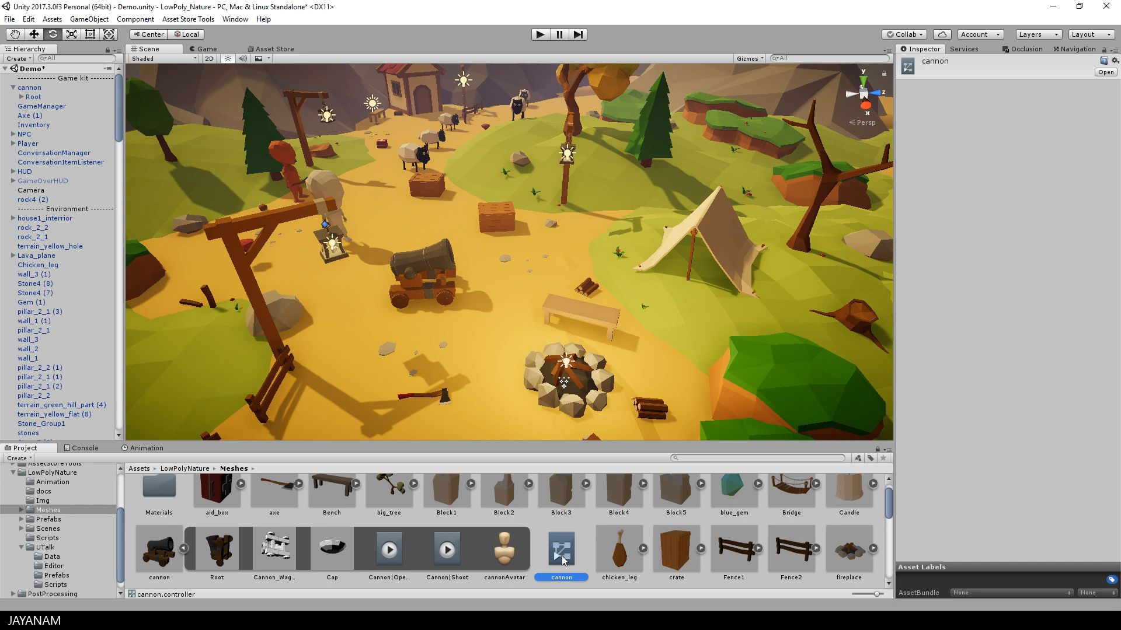
{"action": "mouse_move", "coordinate": [563, 559]}
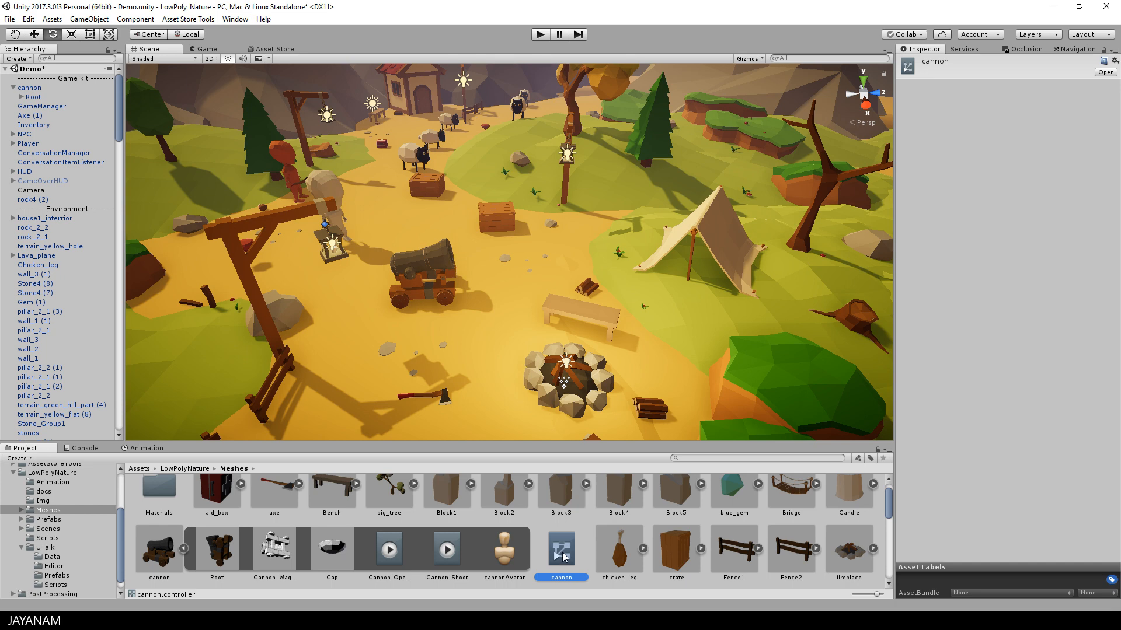
{"action": "left_click", "coordinate": [51, 481]}
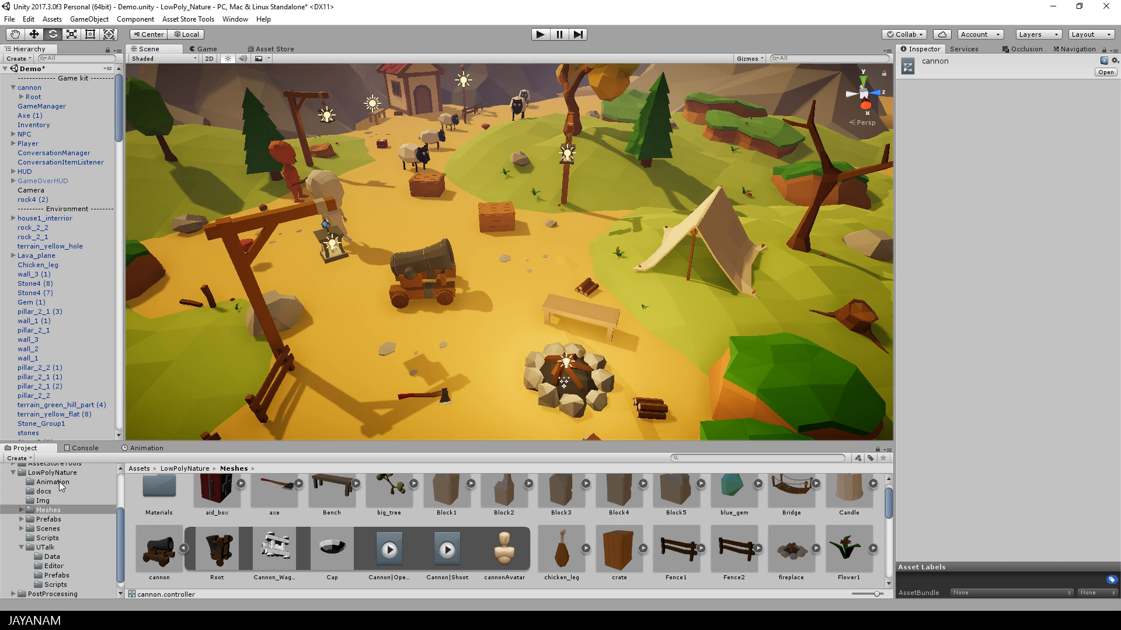
Step: Add an Empty state to the cannon controller and set it as the layer default state
{"action": "left_click", "coordinate": [50, 482]}
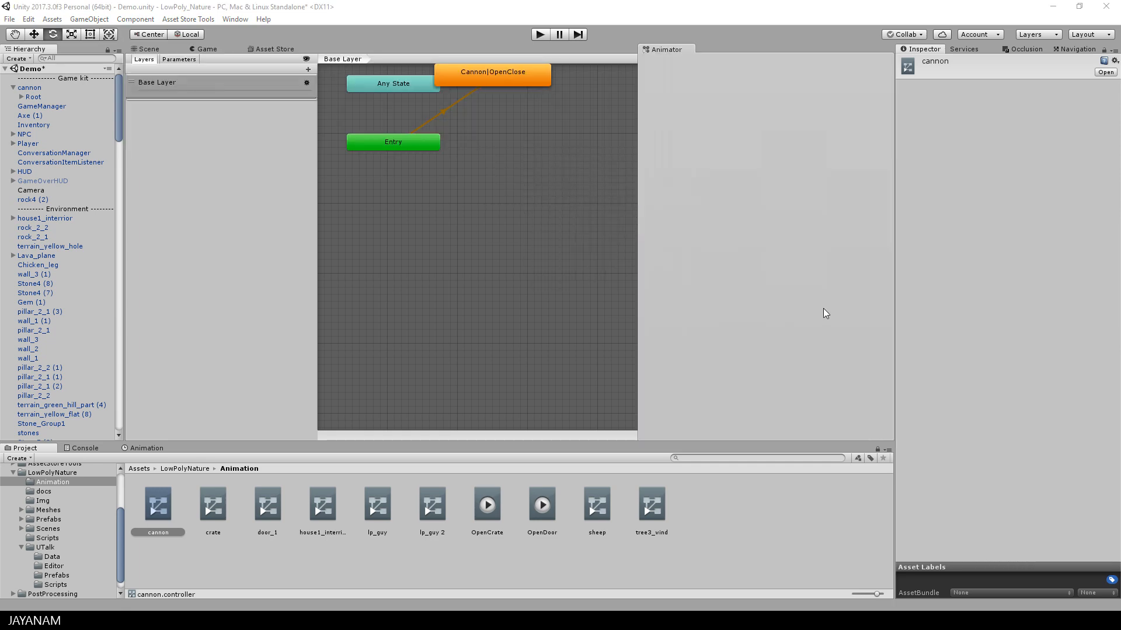
{"action": "left_click", "coordinate": [149, 49]}
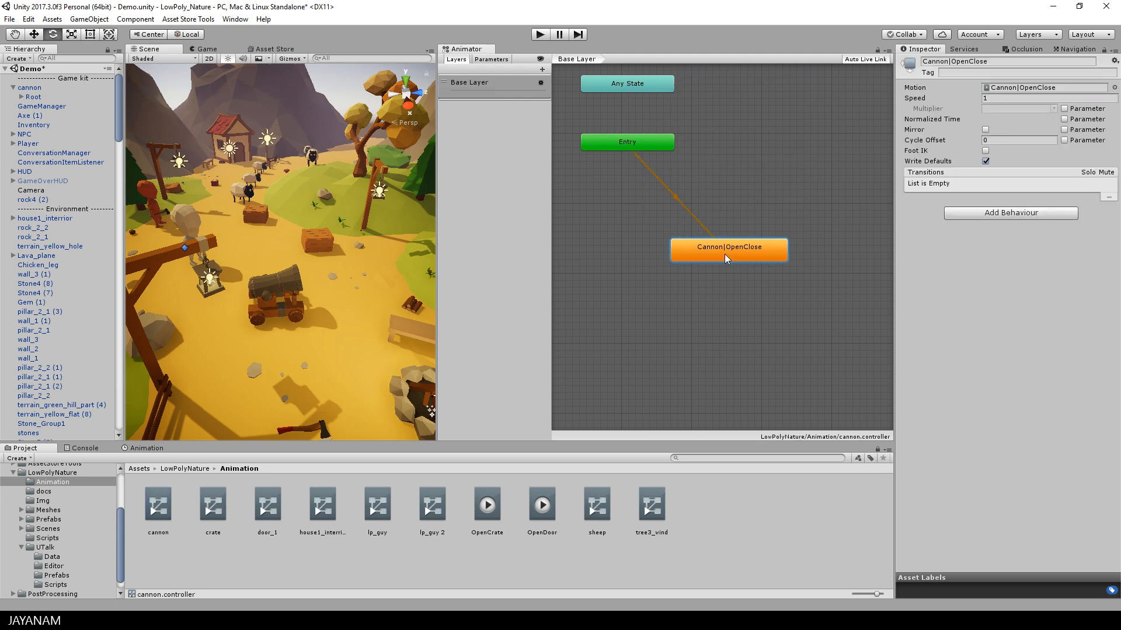
{"action": "right_click", "coordinate": [742, 182]}
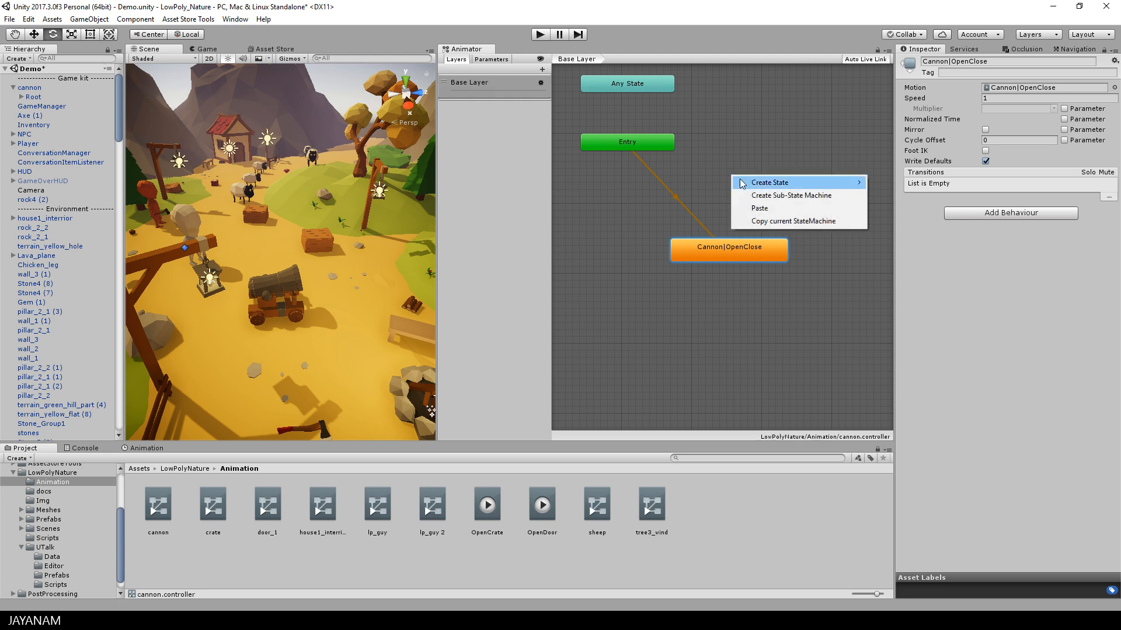
{"action": "left_click", "coordinate": [768, 182]}
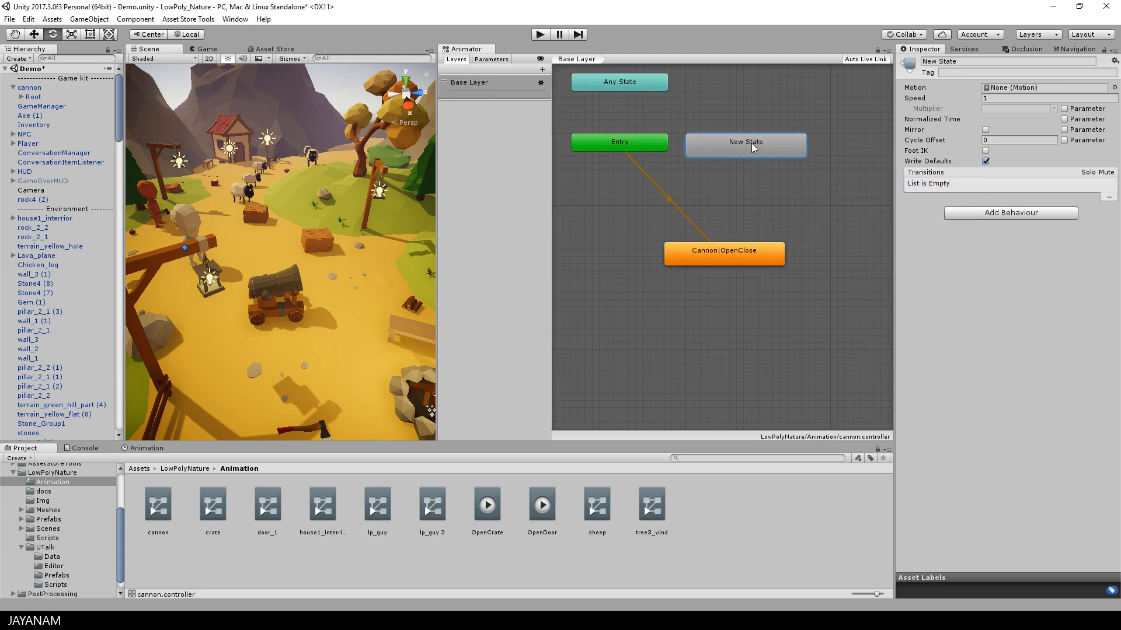
{"action": "right_click", "coordinate": [745, 145]}
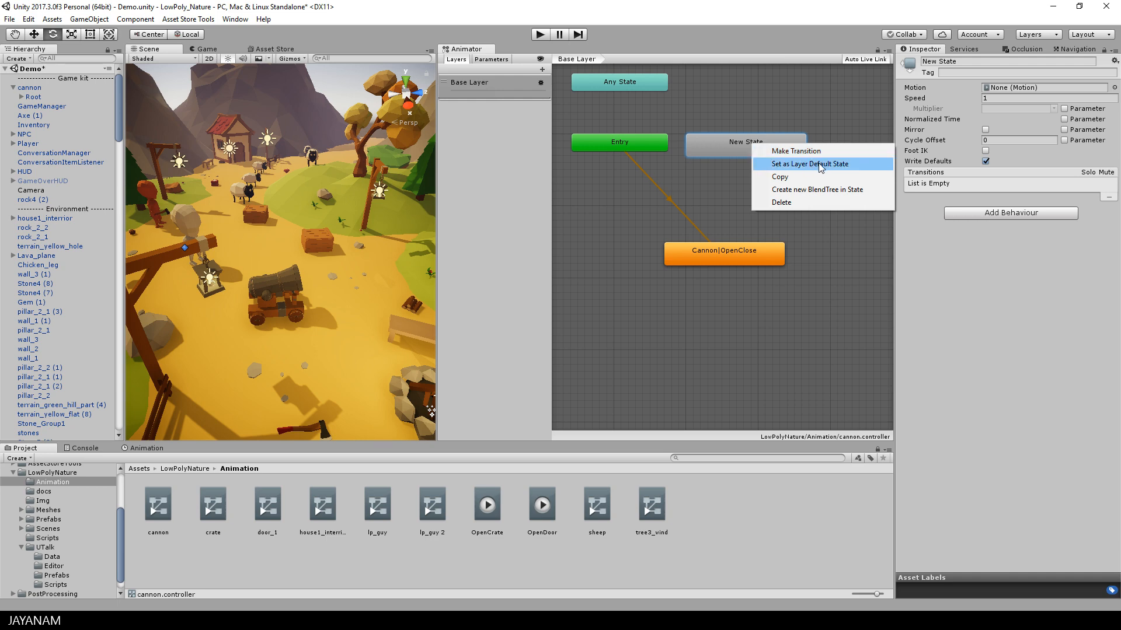
{"action": "left_click", "coordinate": [809, 164]}
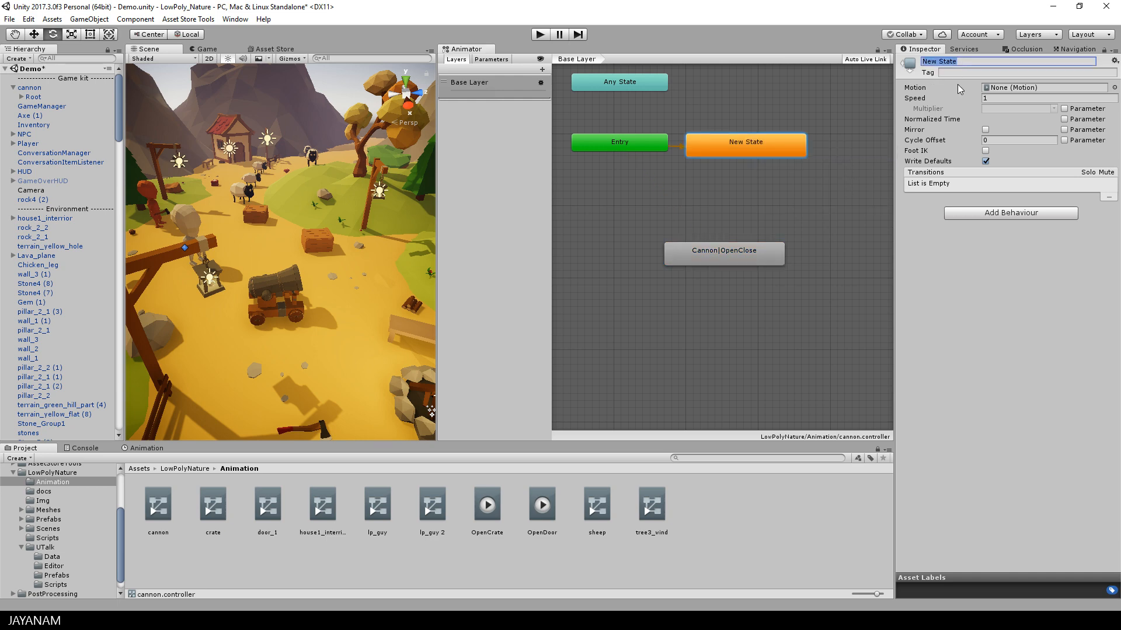
Step: Make a transition from Empty to Cannon|OpenClose and rename that state Cannon|Open
{"action": "right_click", "coordinate": [746, 141]}
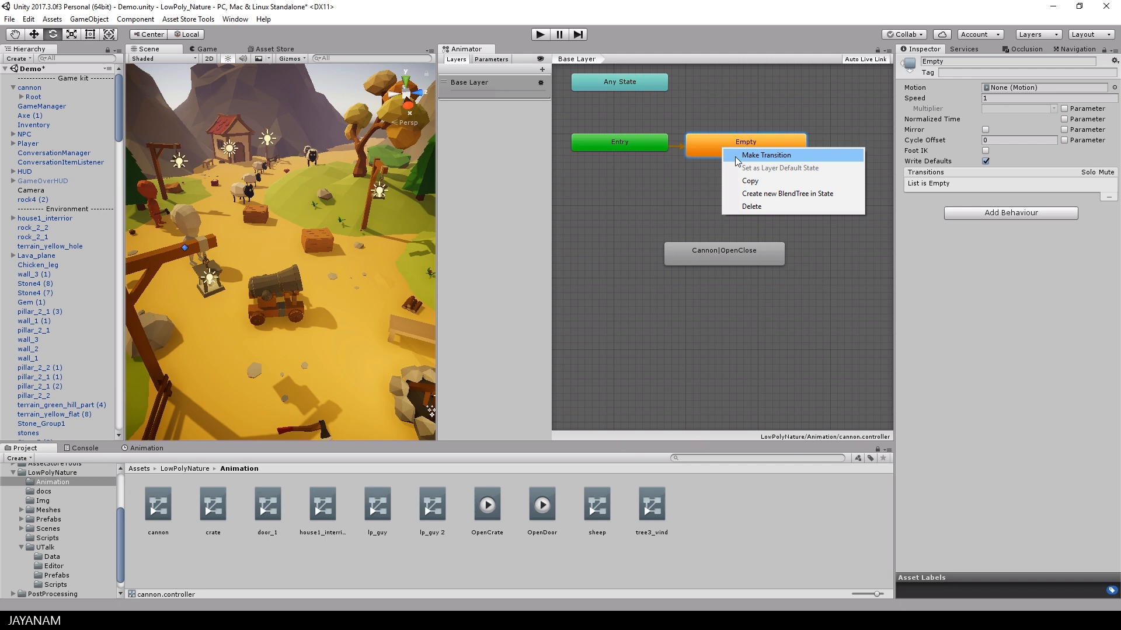
{"action": "left_click", "coordinate": [766, 155]}
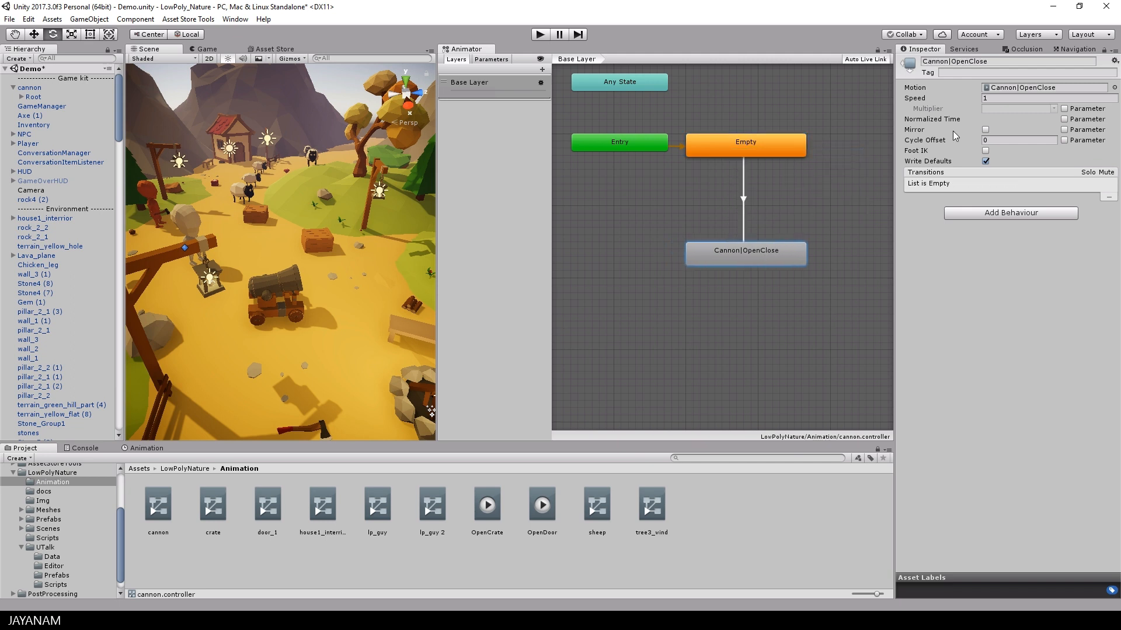
{"action": "left_click", "coordinate": [1043, 88]}
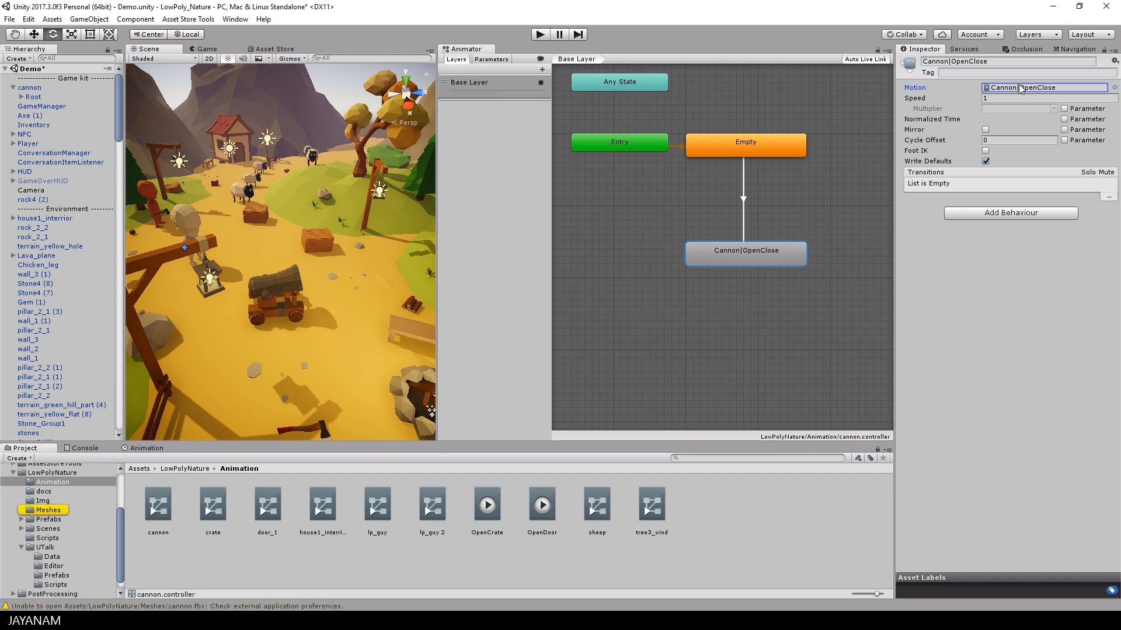
{"action": "mouse_move", "coordinate": [1007, 97]}
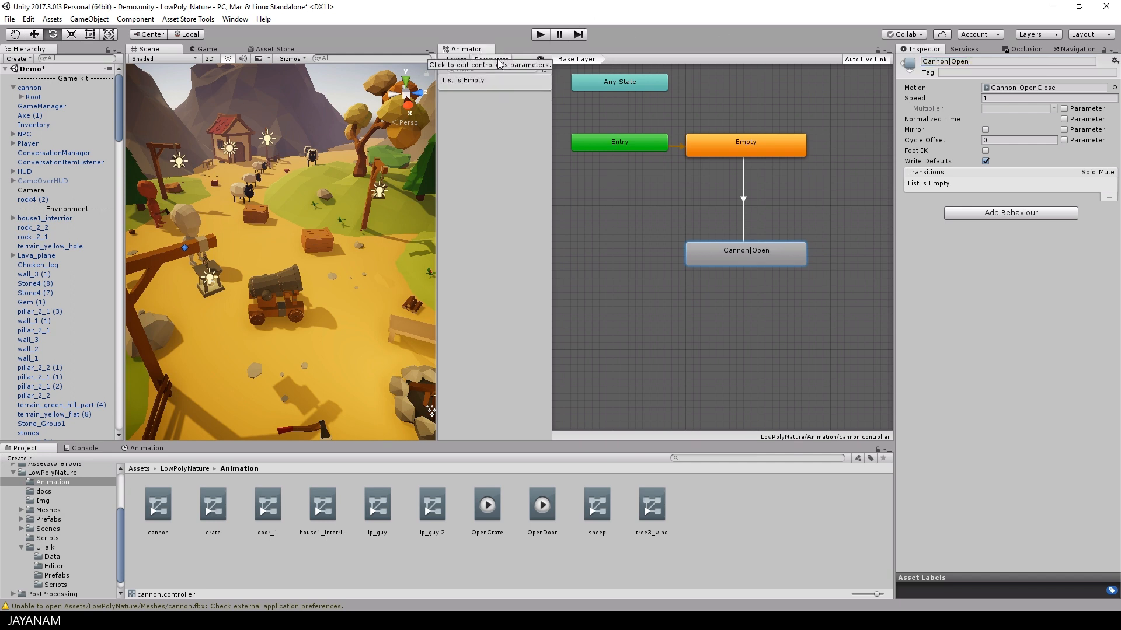
Step: Add a bool parameter open and require open true on the Empty to Cannon|Open transition
{"action": "left_click", "coordinate": [543, 69]}
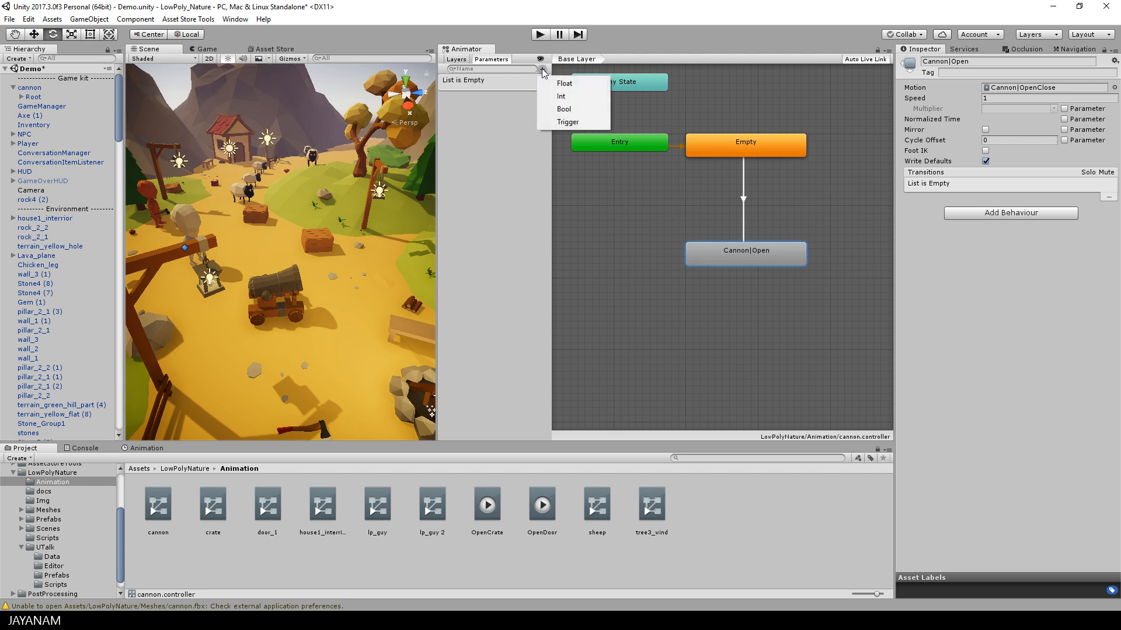
{"action": "left_click", "coordinate": [563, 109]}
{"action": "type", "text": "open"}
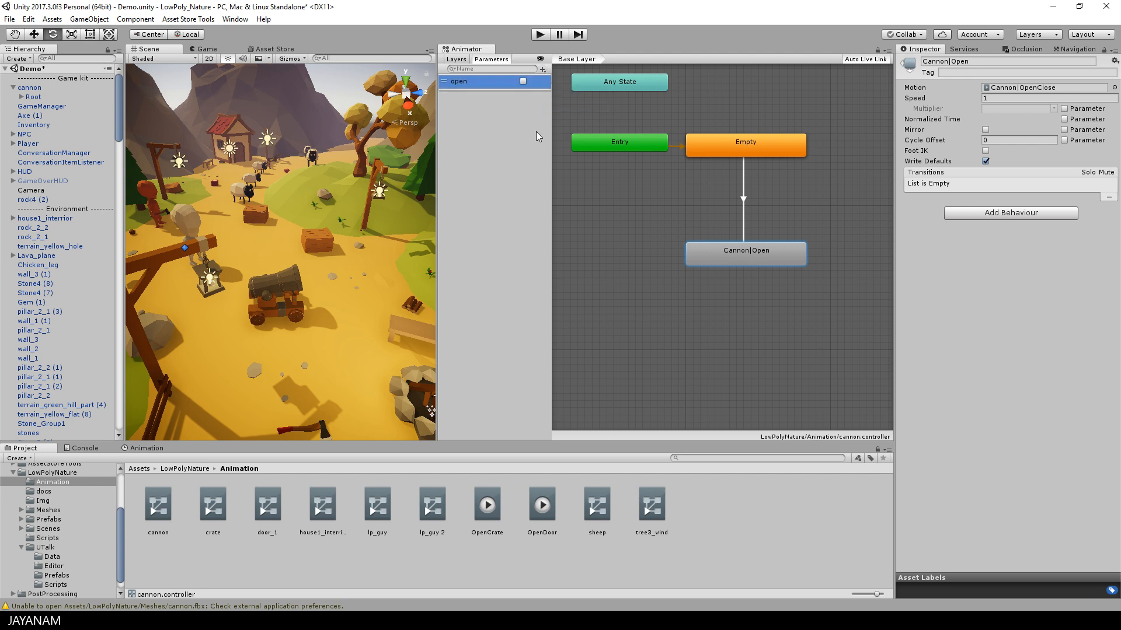
{"action": "left_click", "coordinate": [743, 199]}
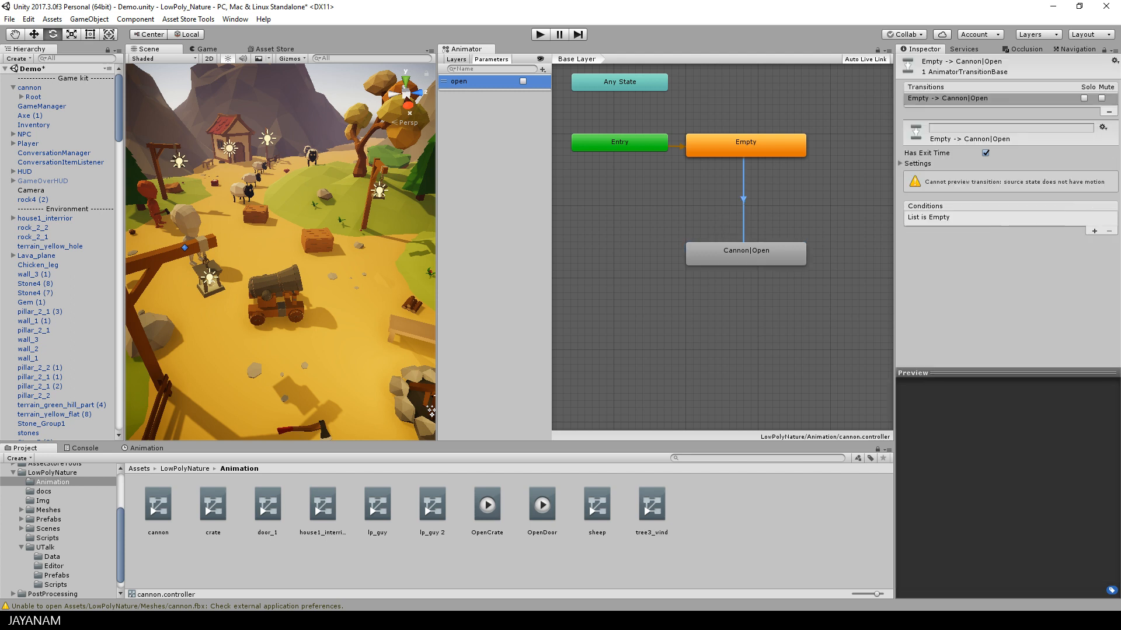
{"action": "left_click", "coordinate": [1095, 230]}
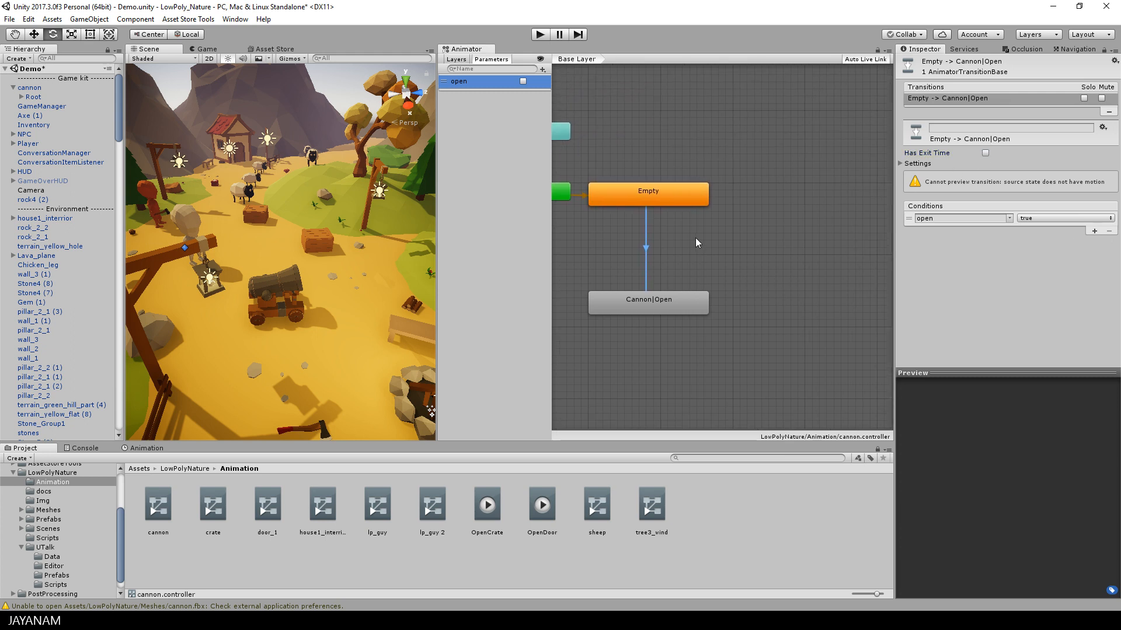
Step: Make the Cannon|Open to Cannon|Close transition fire when open is false, without exit time
{"action": "left_click", "coordinate": [647, 300]}
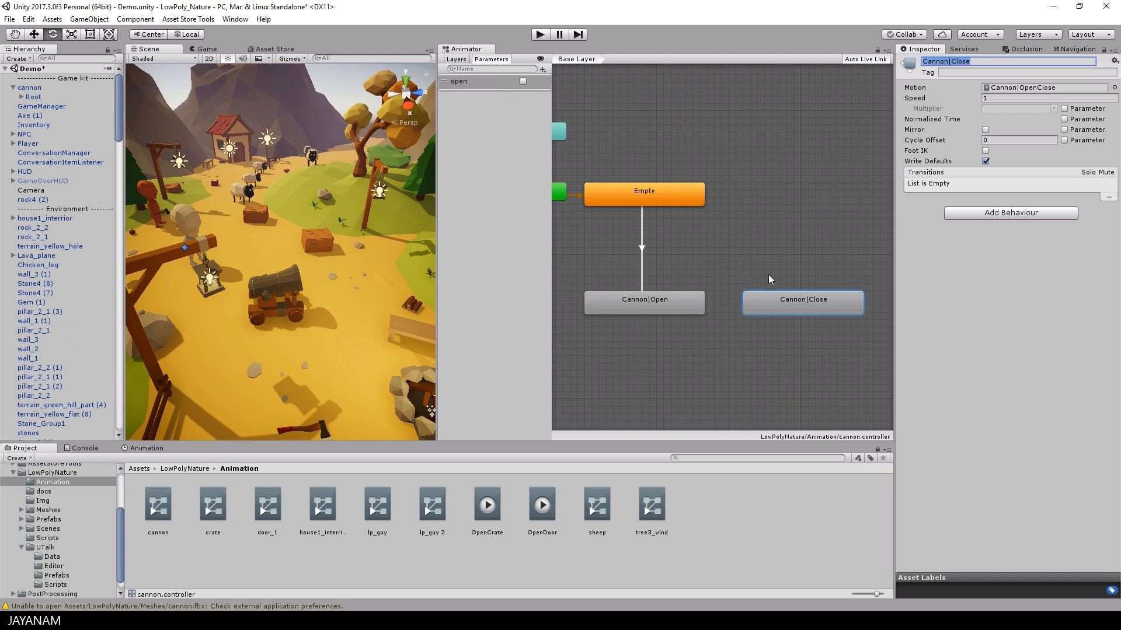
{"action": "mouse_move", "coordinate": [683, 308]}
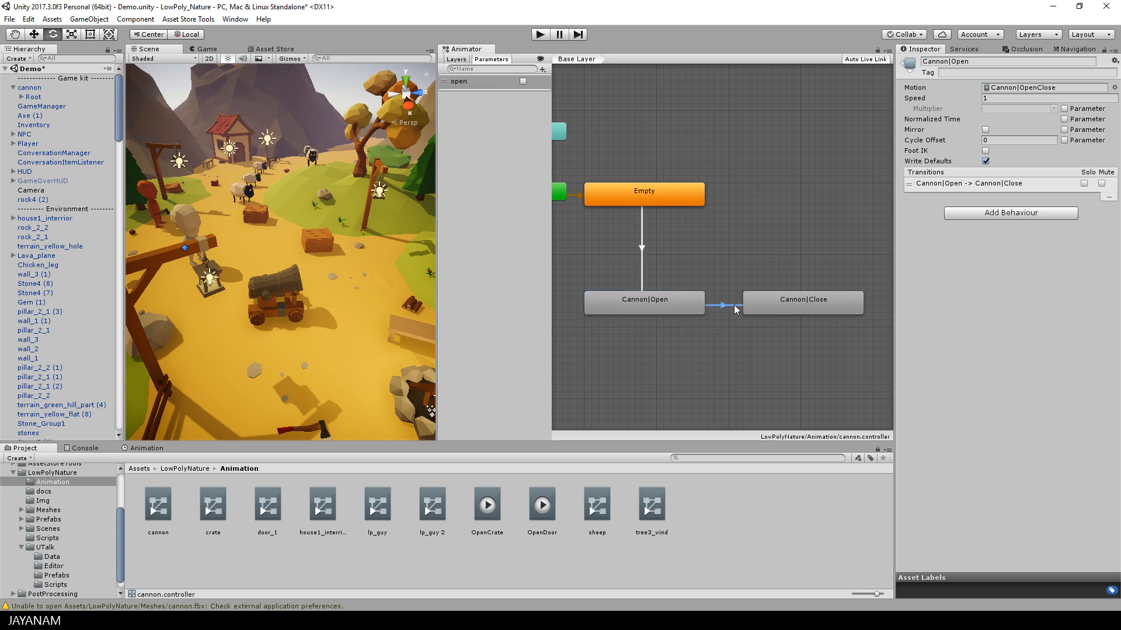
{"action": "left_click", "coordinate": [721, 304]}
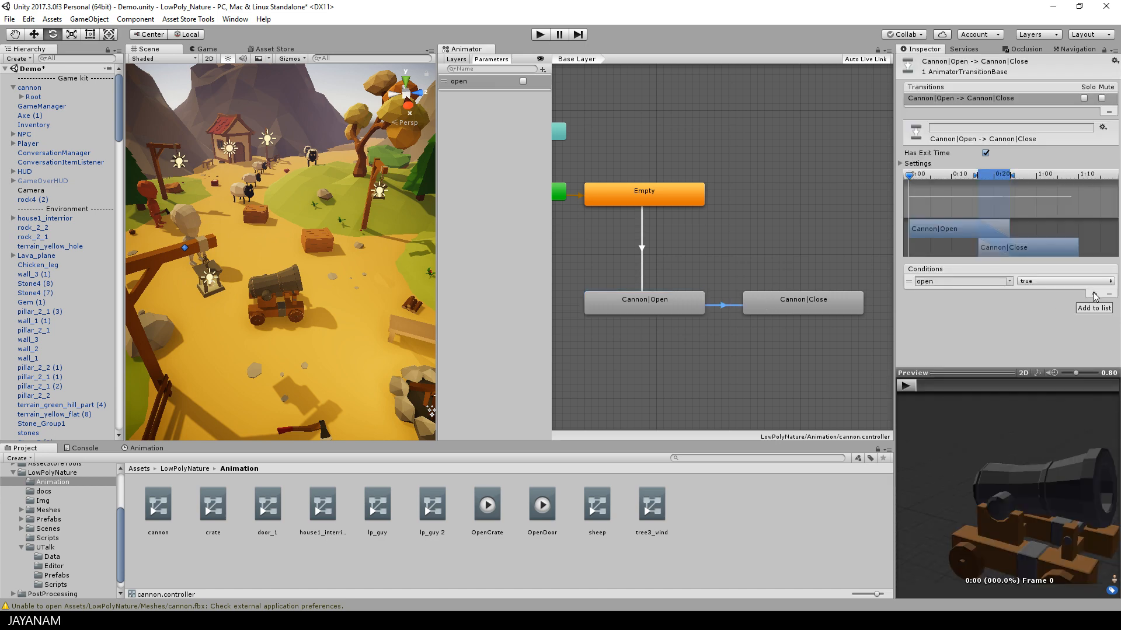
{"action": "left_click", "coordinate": [1061, 281]}
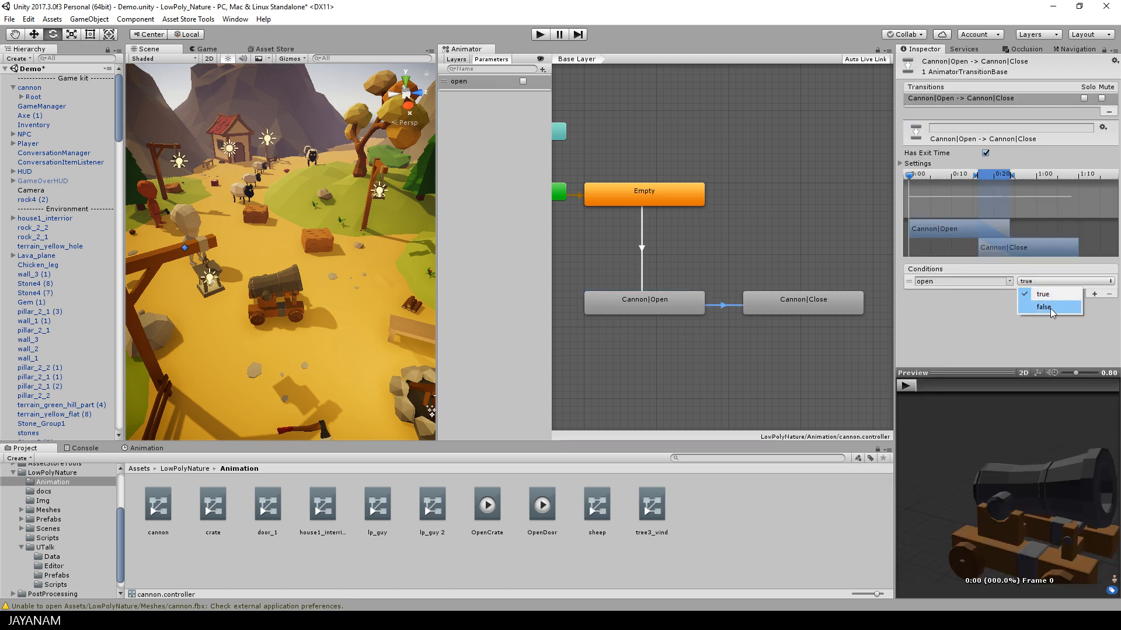
{"action": "left_click", "coordinate": [1050, 307]}
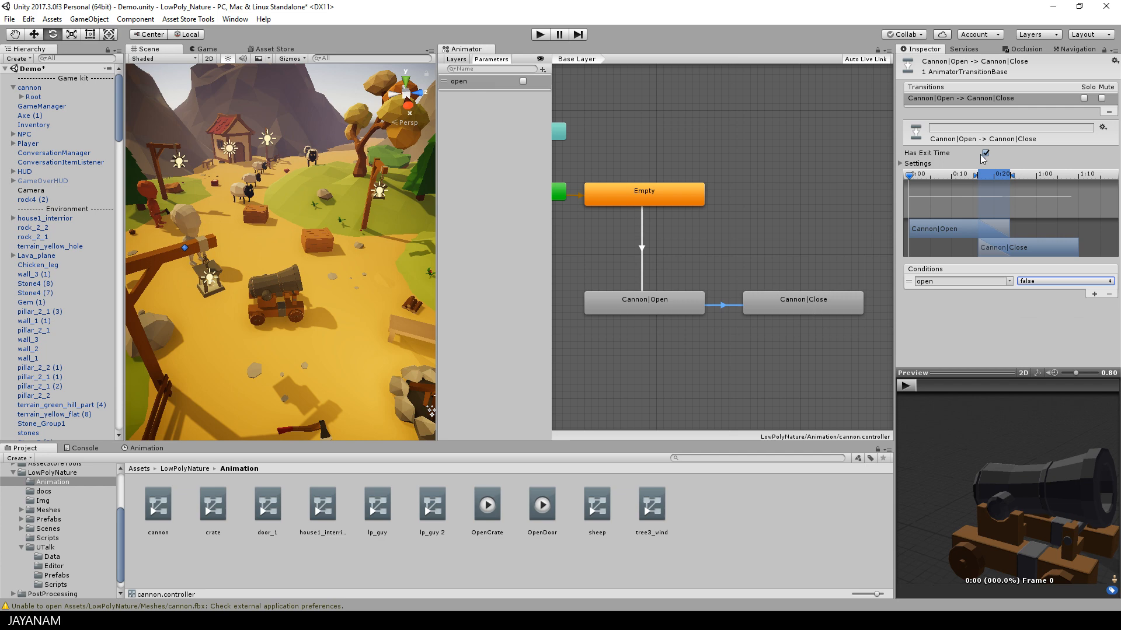
{"action": "left_click", "coordinate": [802, 299]}
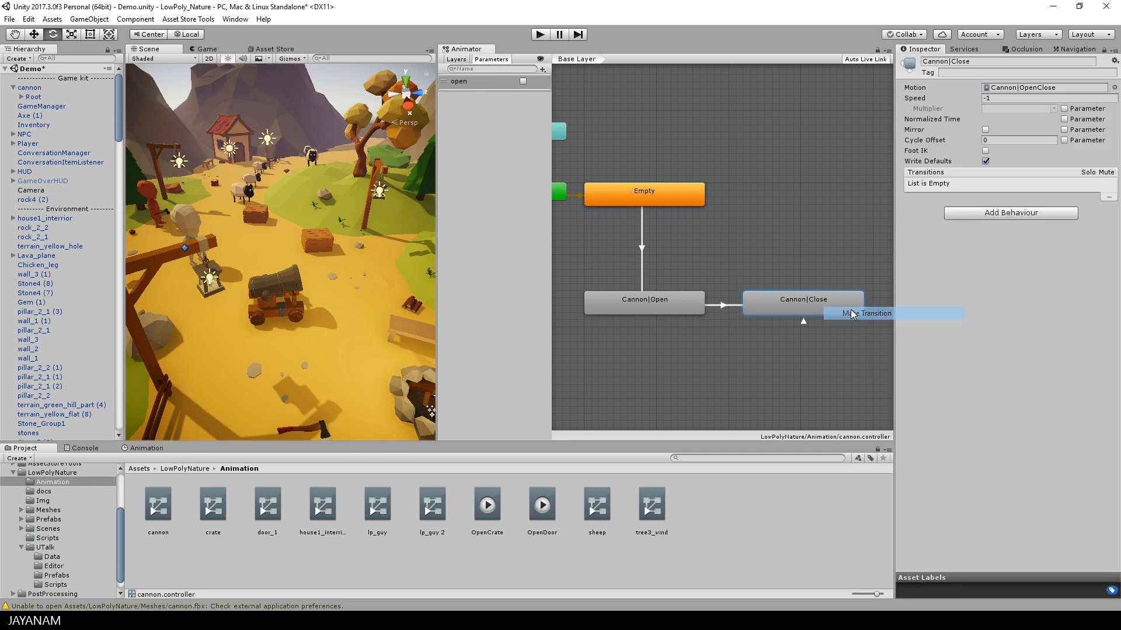
Step: Connect Cannon|Close back to Empty and start the game to test
{"action": "left_click", "coordinate": [869, 313]}
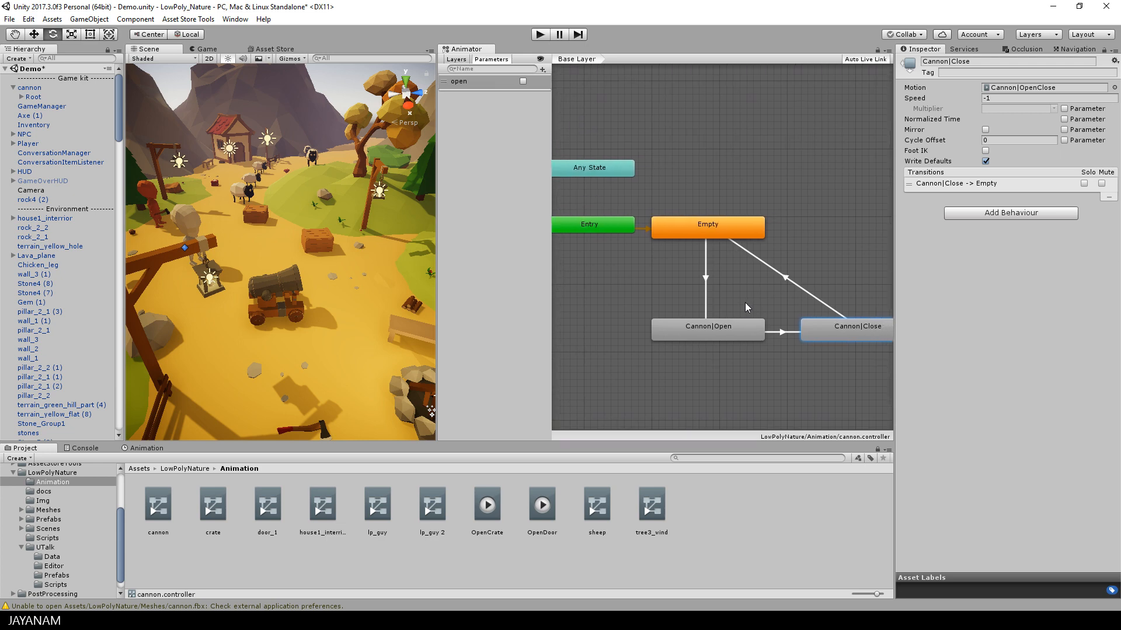
{"action": "left_click", "coordinate": [707, 226]}
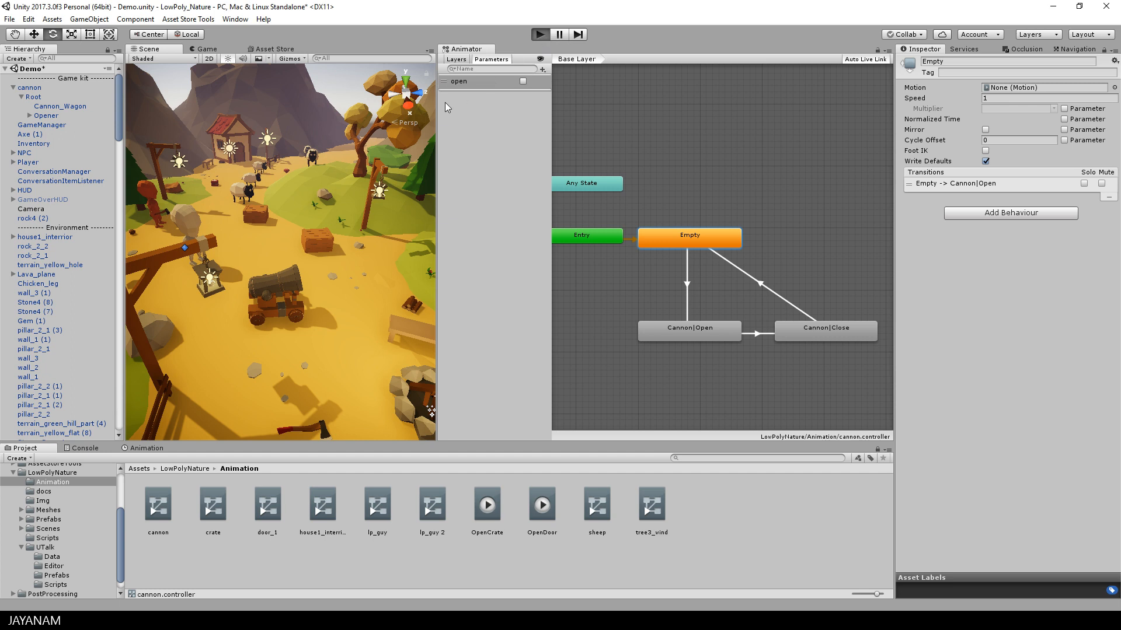
{"action": "left_click", "coordinate": [540, 33]}
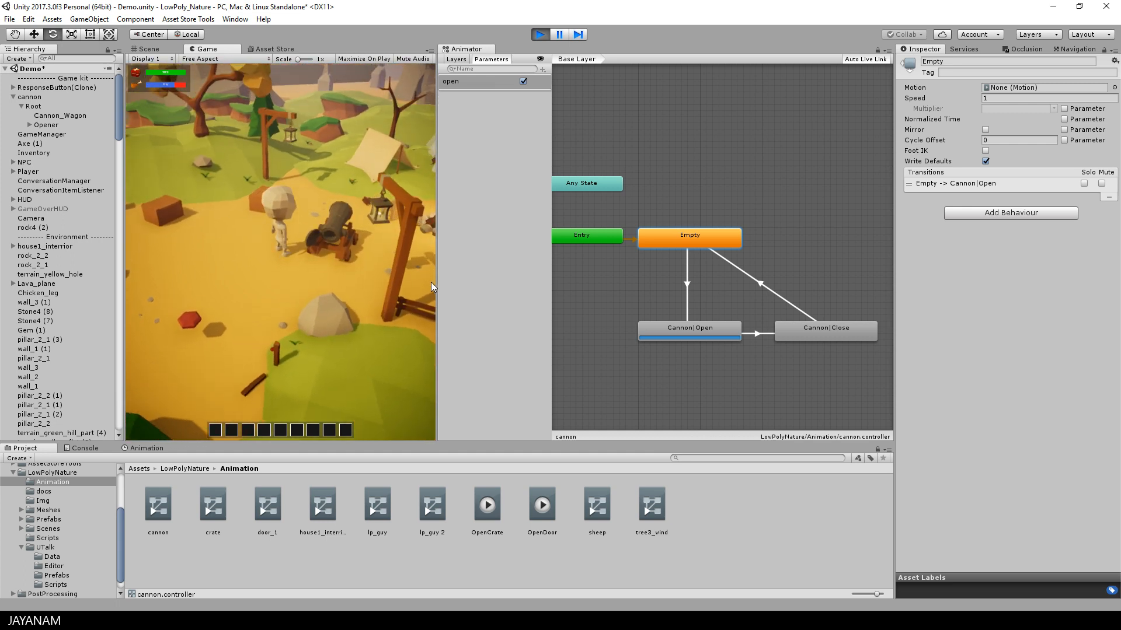
{"action": "left_click", "coordinate": [521, 81]}
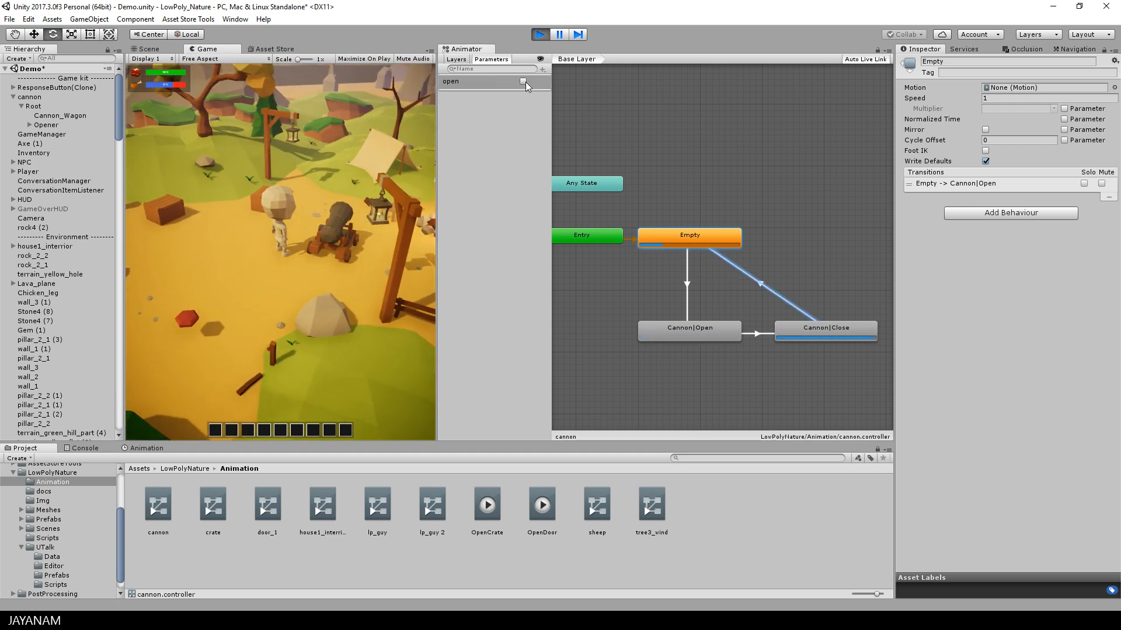
{"action": "left_click", "coordinate": [523, 82]}
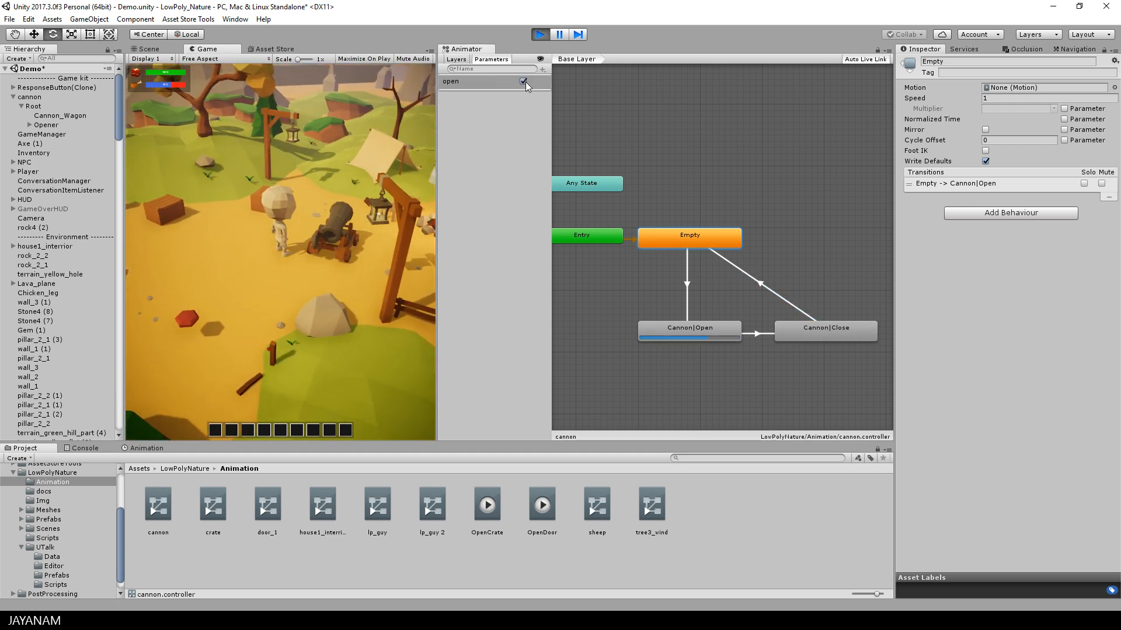
{"action": "left_click", "coordinate": [523, 81]}
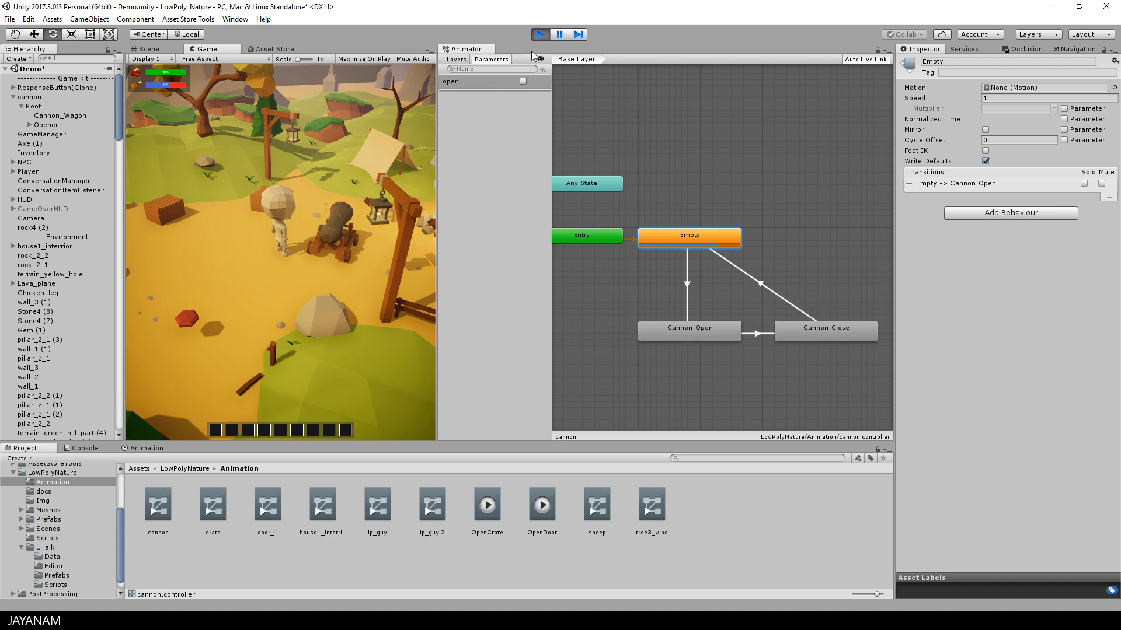
{"action": "left_click", "coordinate": [539, 33]}
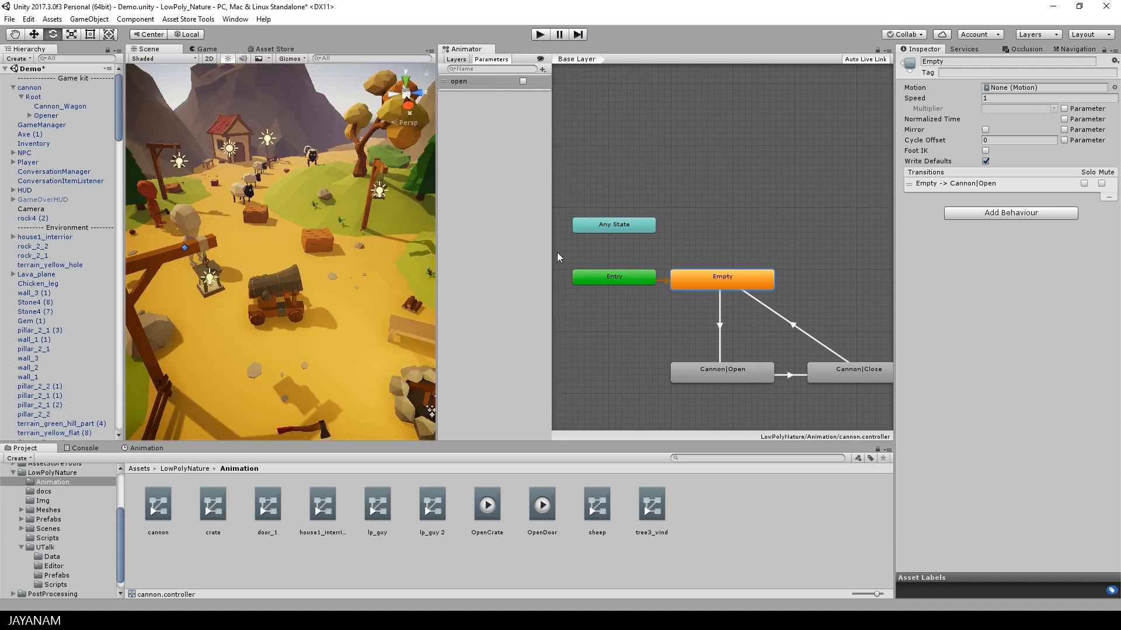
Step: Add the Cannon|Shoot clip as a state with transitions Any State→Shoot and Shoot→Empty
{"action": "left_click", "coordinate": [46, 510]}
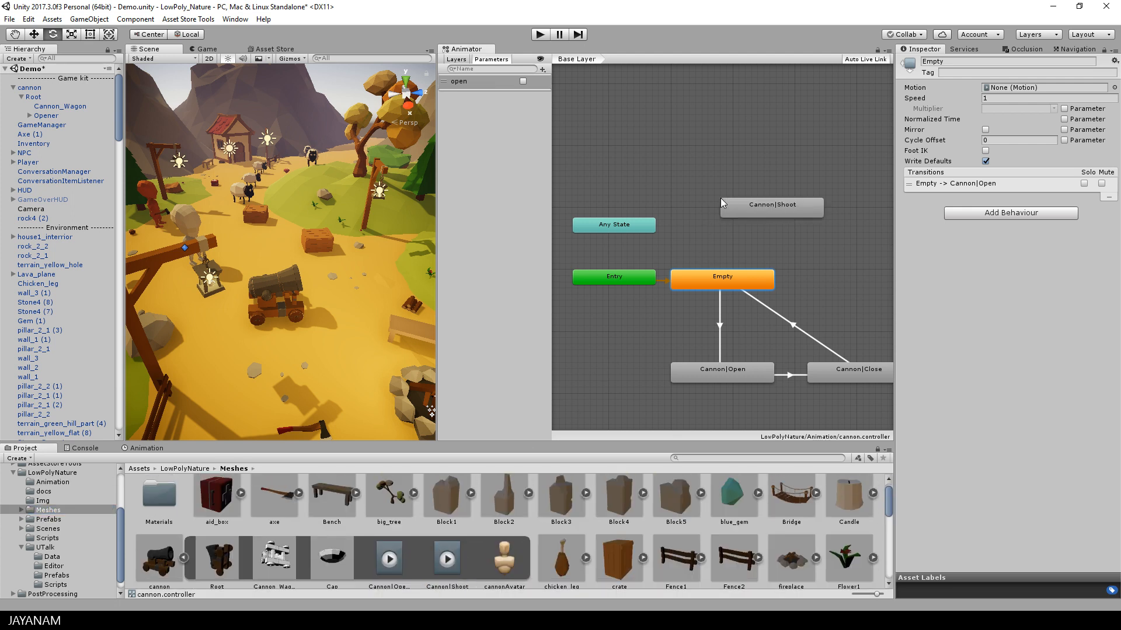
{"action": "scroll", "scroll_direction": "down", "scroll_amount": 3}
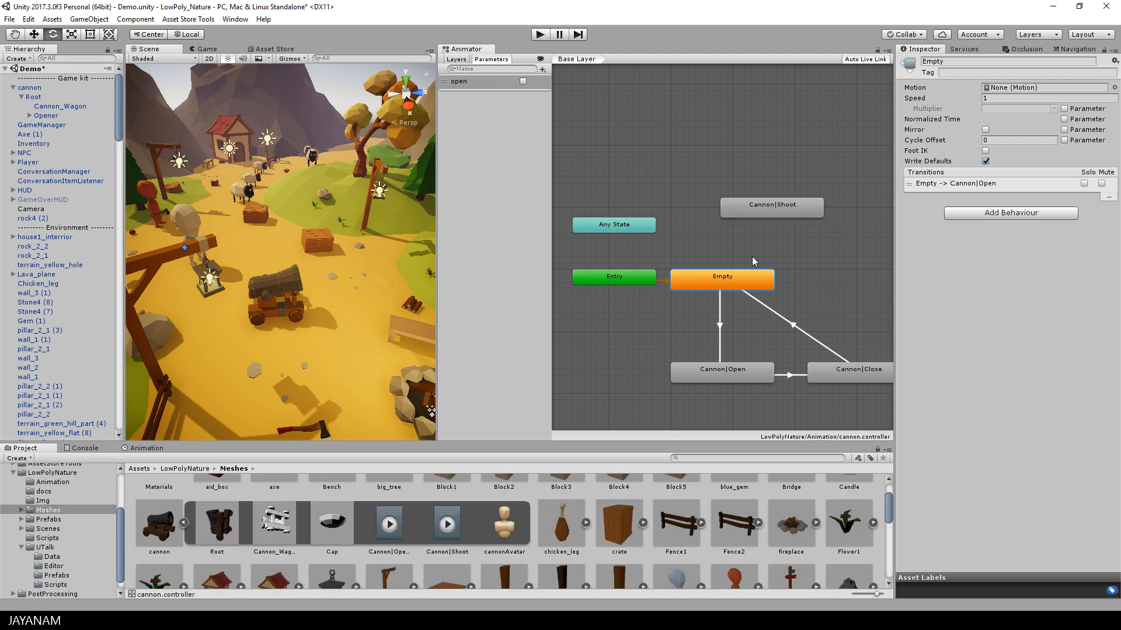
{"action": "left_click", "coordinate": [770, 206]}
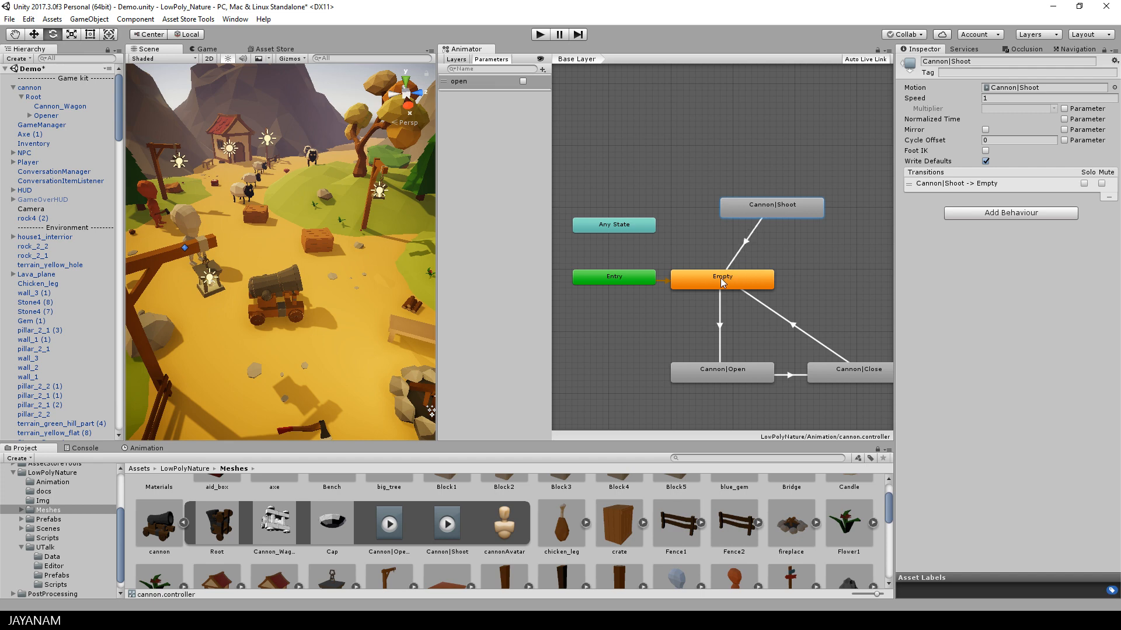
{"action": "mouse_move", "coordinate": [700, 268]}
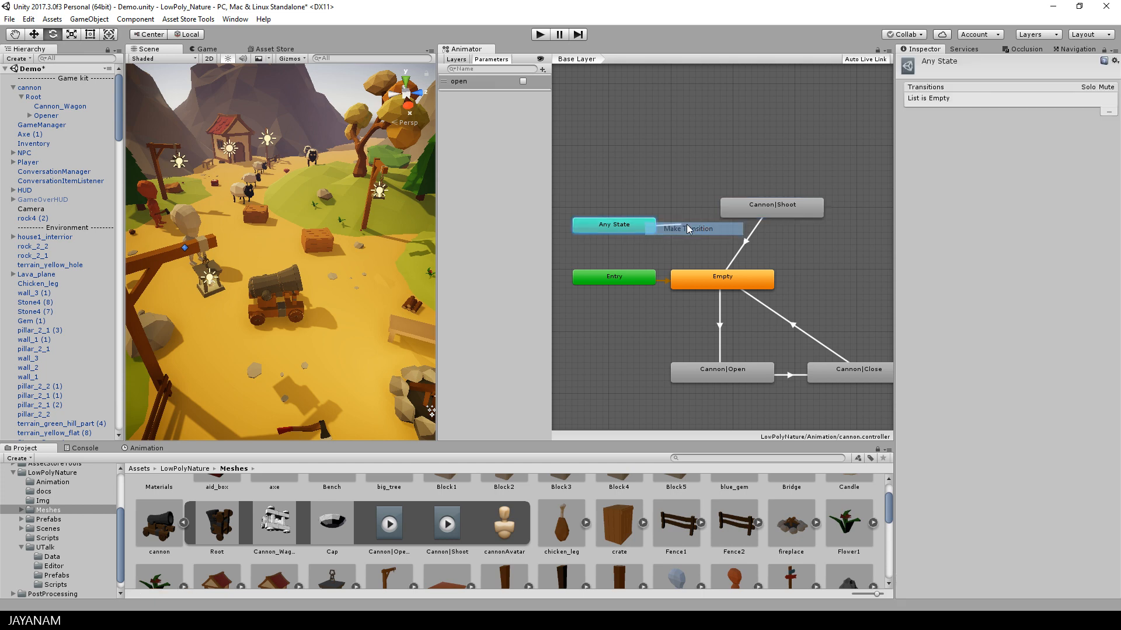
{"action": "left_click", "coordinate": [772, 205]}
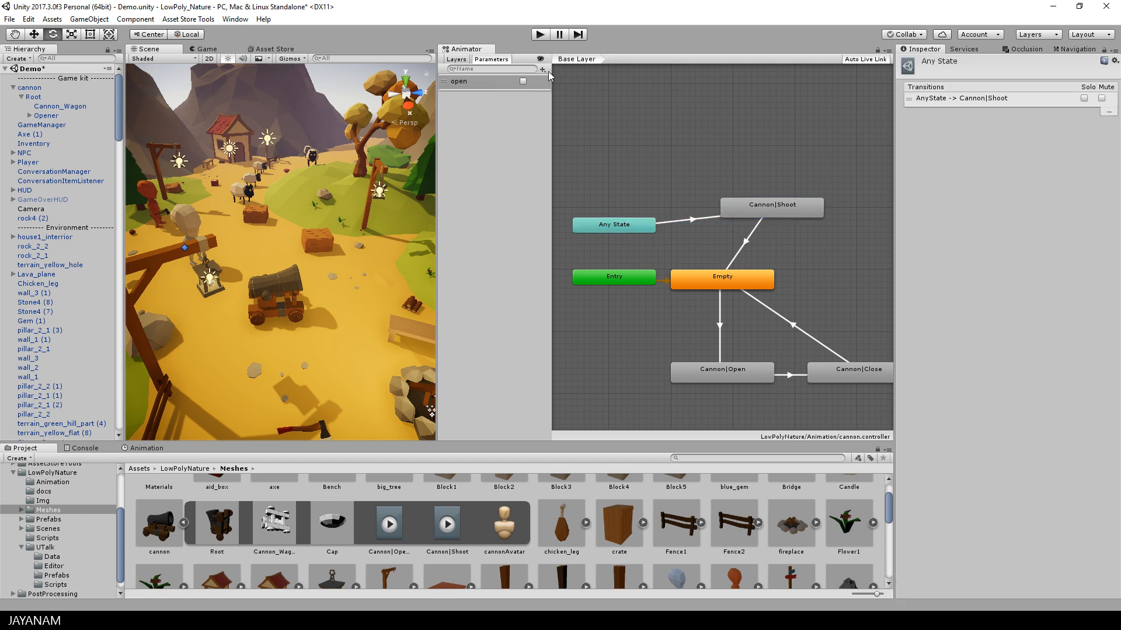
Step: Add a trigger parameter tr_shoot and use it as the Any State transition condition
{"action": "left_click", "coordinate": [542, 69]}
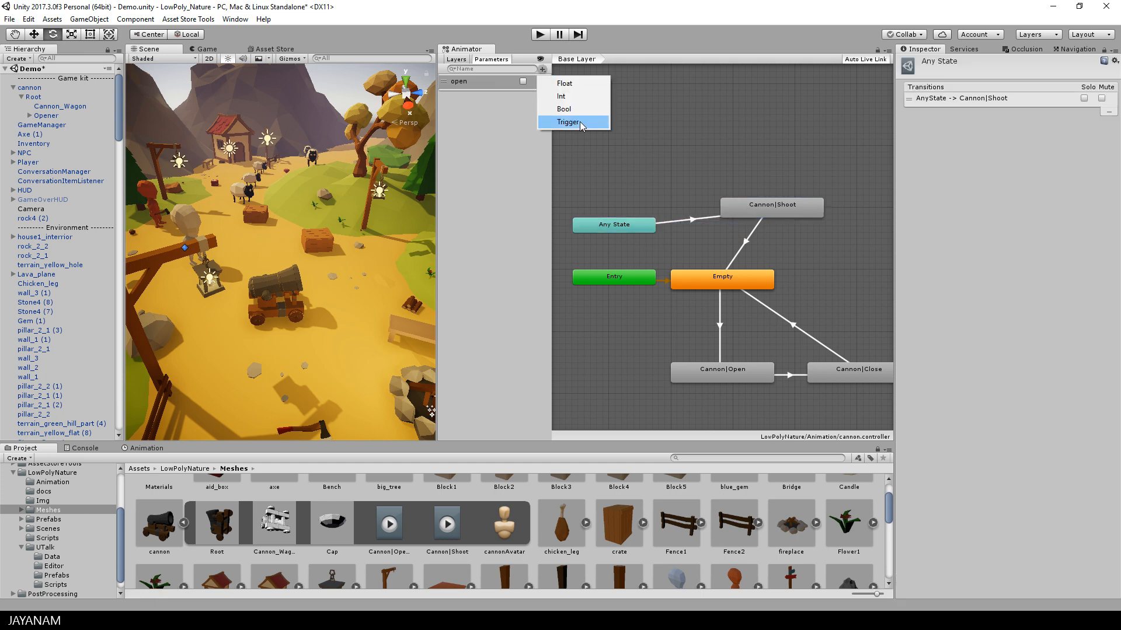
{"action": "left_click", "coordinate": [567, 121]}
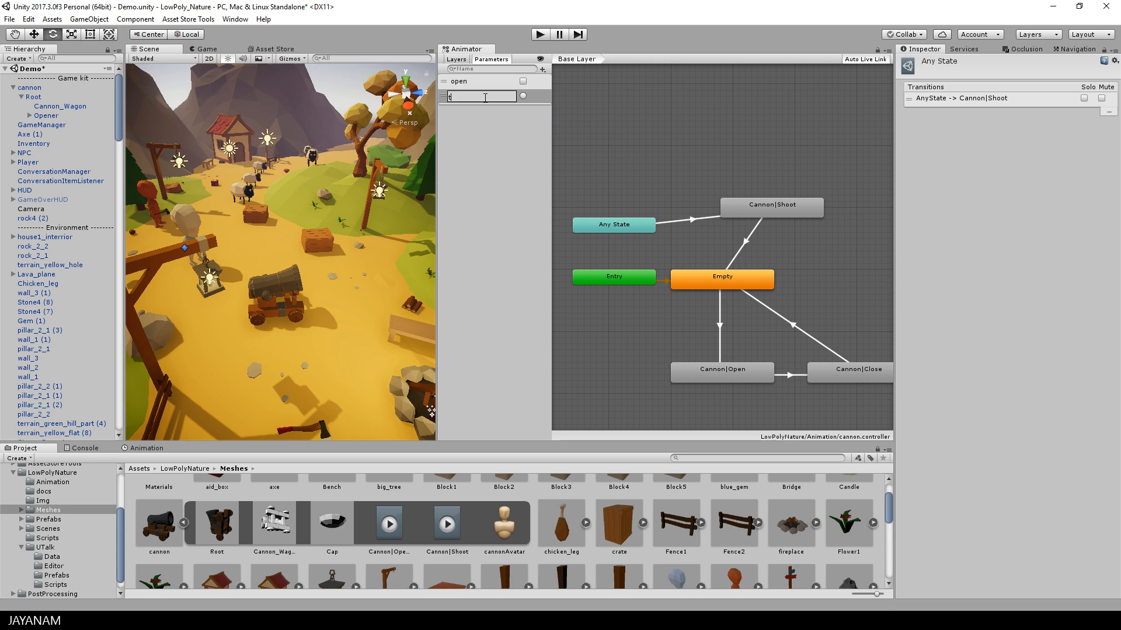
{"action": "type", "text": "tr_shoot"}
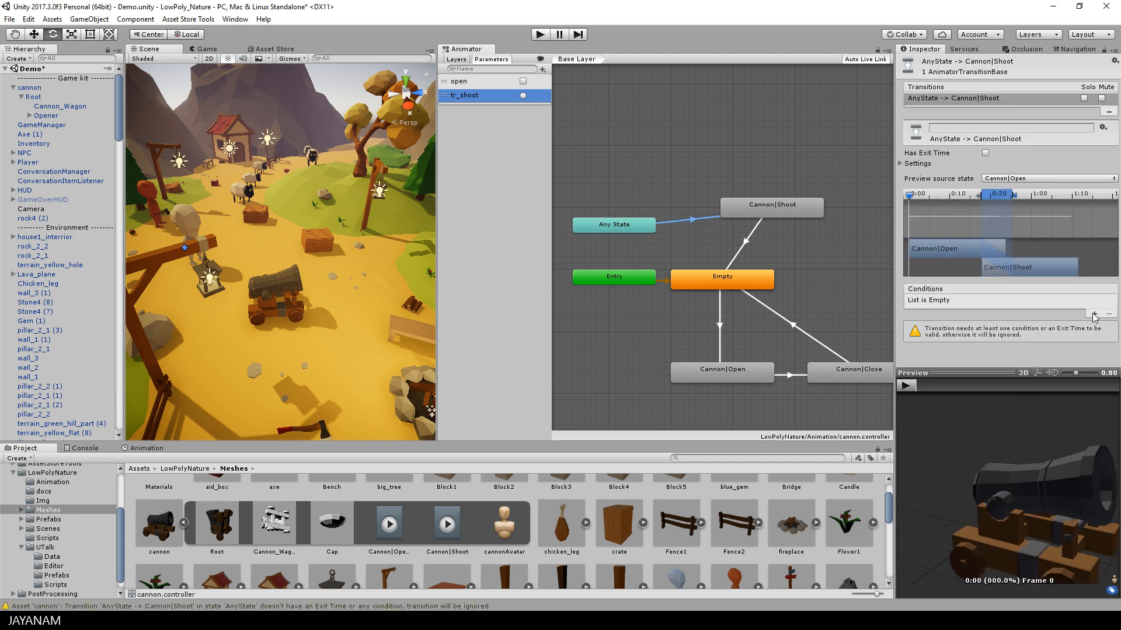
{"action": "left_click", "coordinate": [1094, 313]}
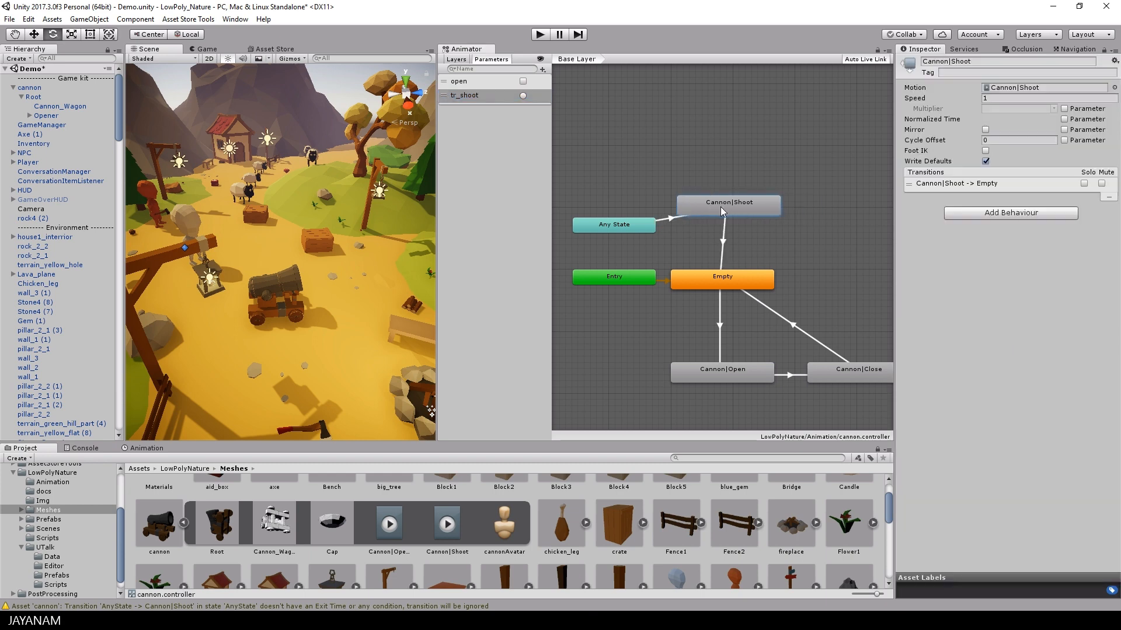
Step: In play mode toggle open to open and close the cannon twice, then fire tr_shoot to shoot
{"action": "left_click", "coordinate": [613, 224]}
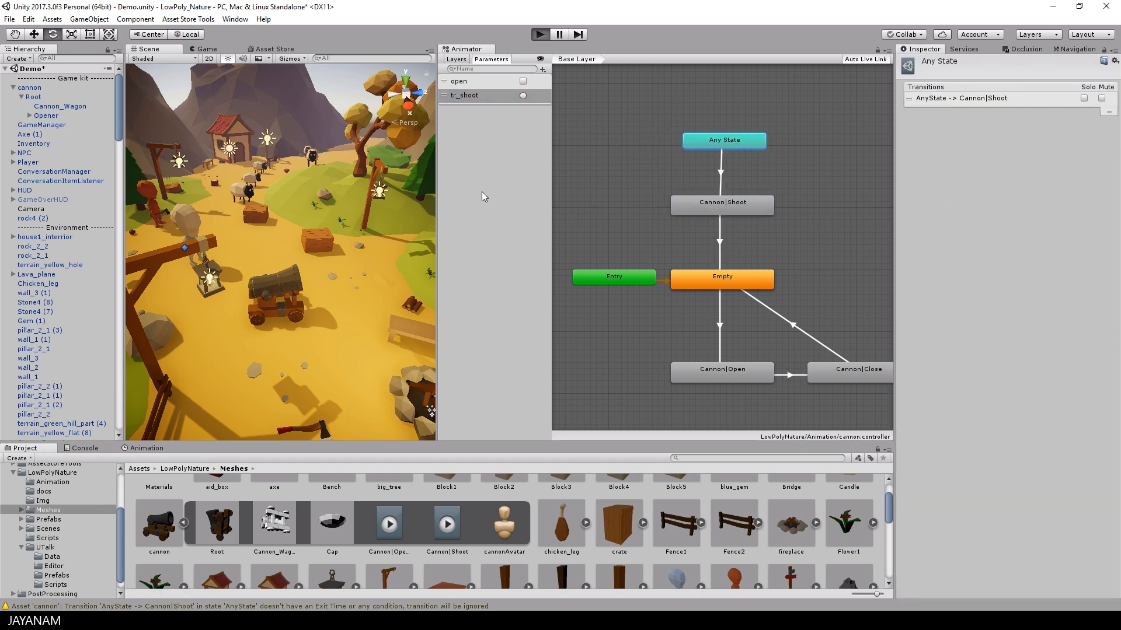
{"action": "left_click", "coordinate": [540, 34]}
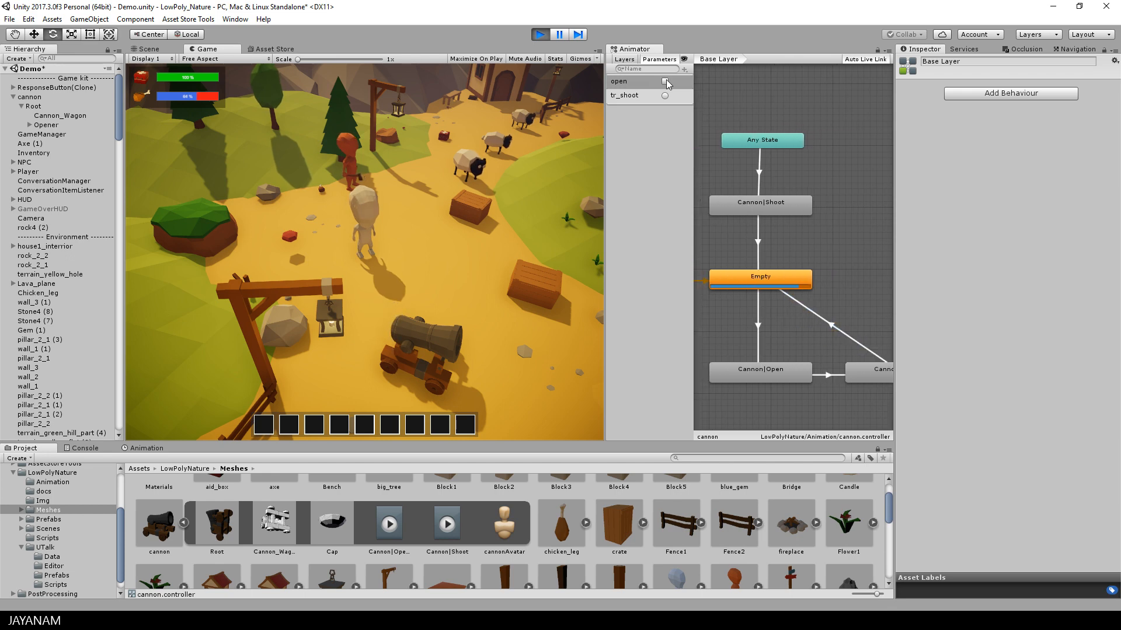
{"action": "left_click", "coordinate": [664, 81]}
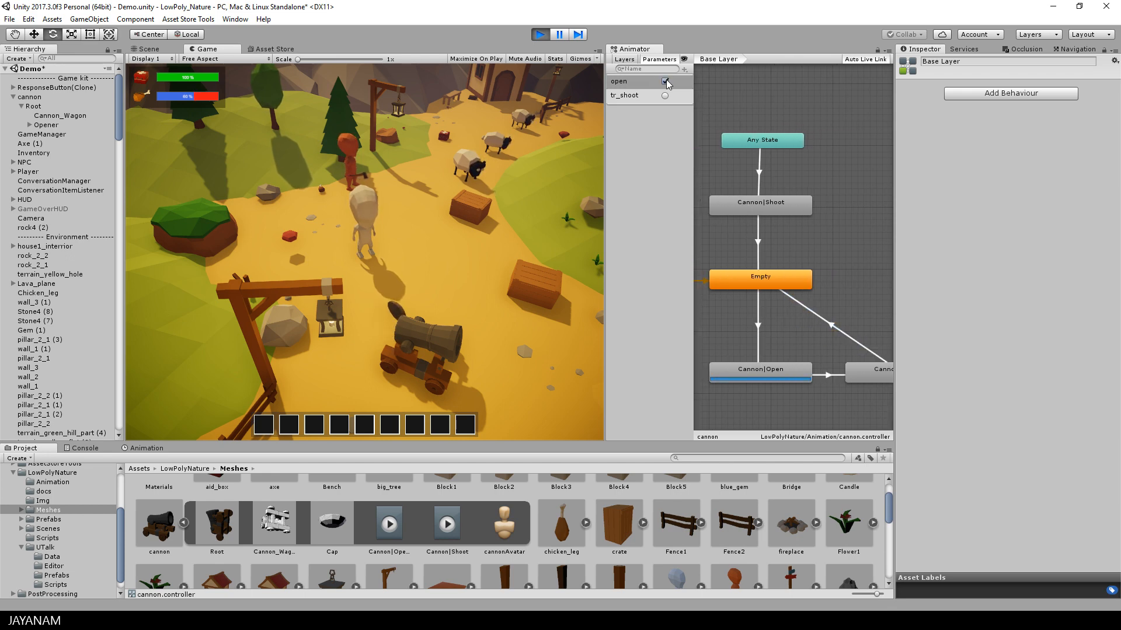
{"action": "left_click", "coordinate": [665, 95]}
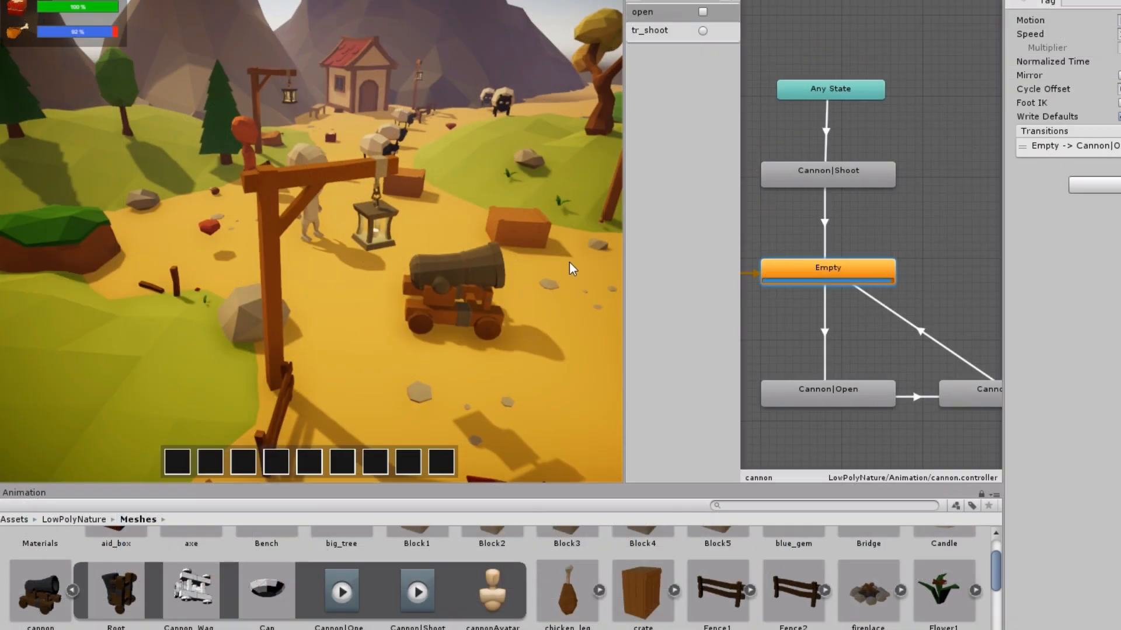
{"action": "left_click", "coordinate": [703, 12]}
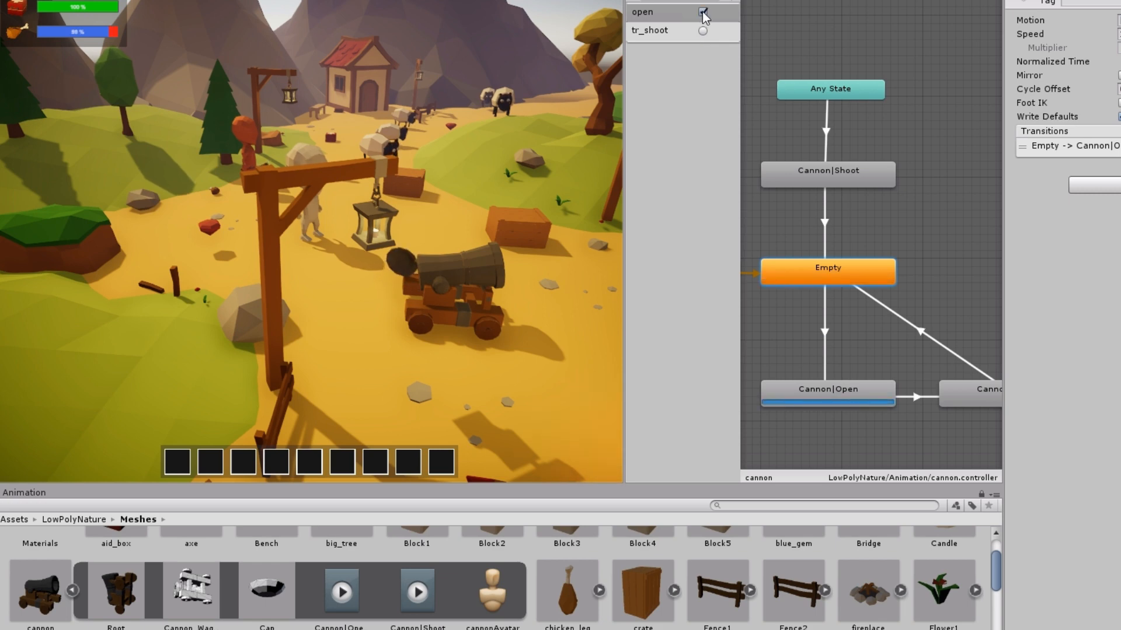
{"action": "left_click", "coordinate": [701, 13]}
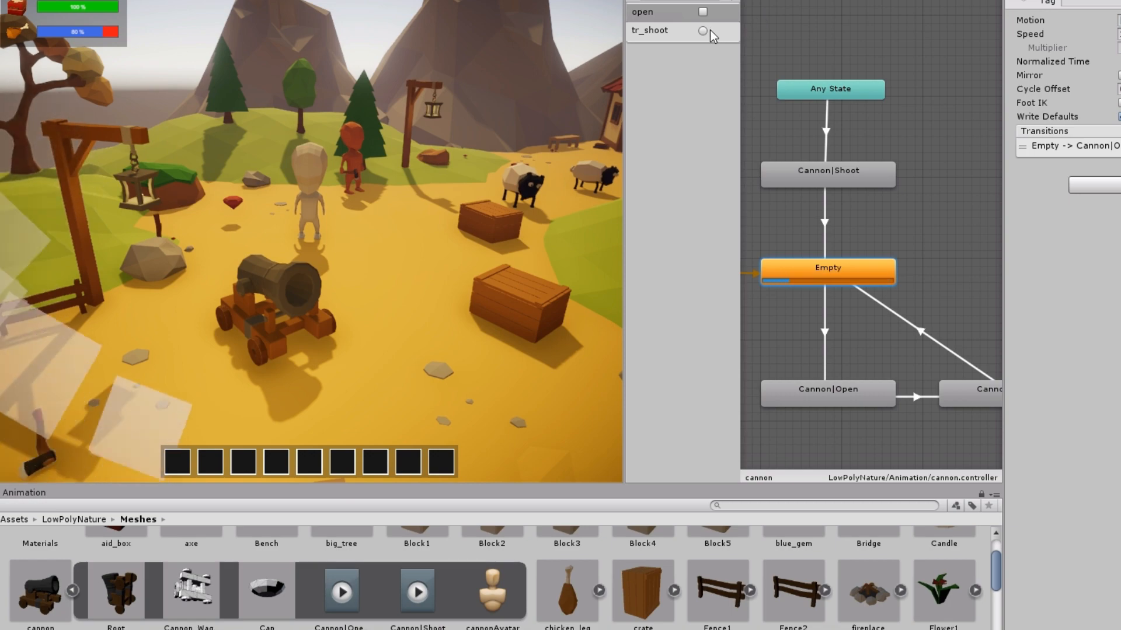
{"action": "left_click", "coordinate": [702, 31]}
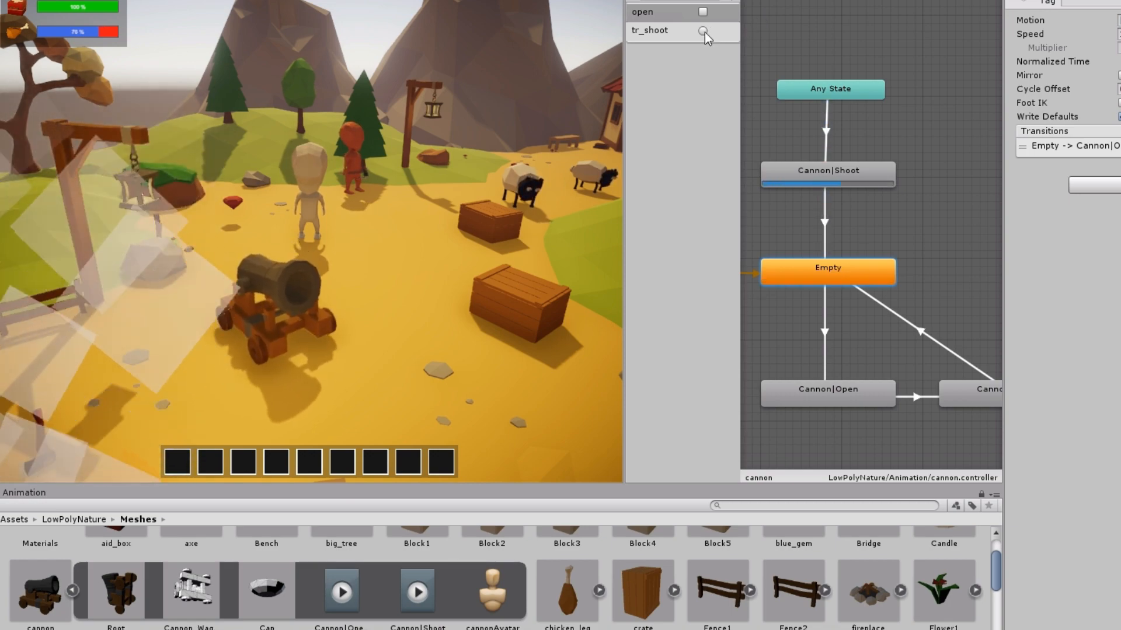